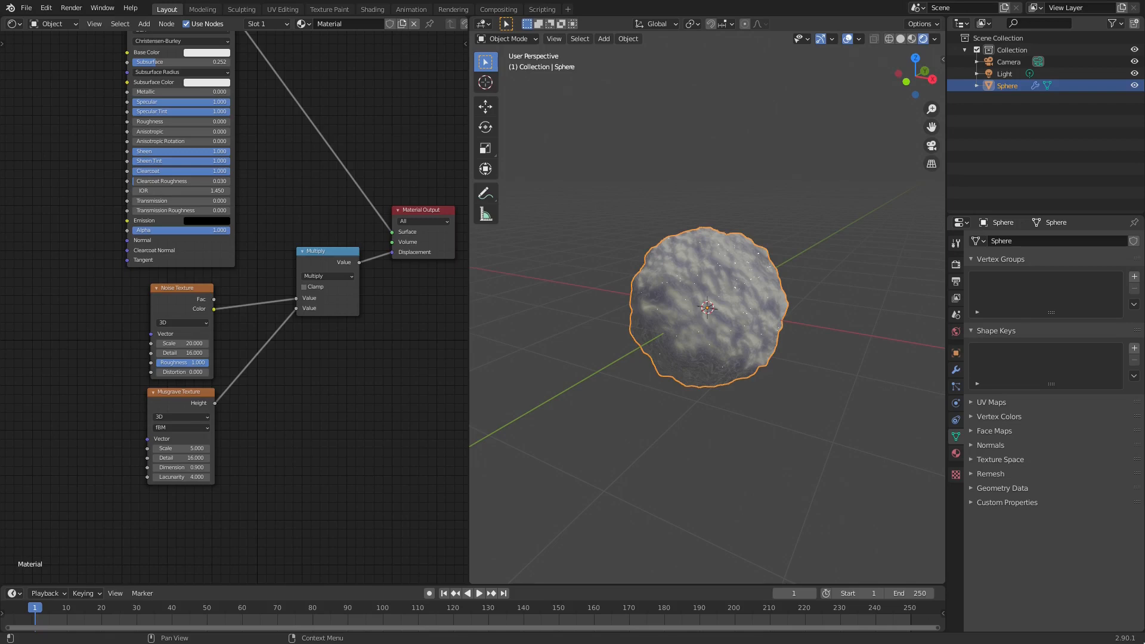
pyautogui.moveTo(869, 560)
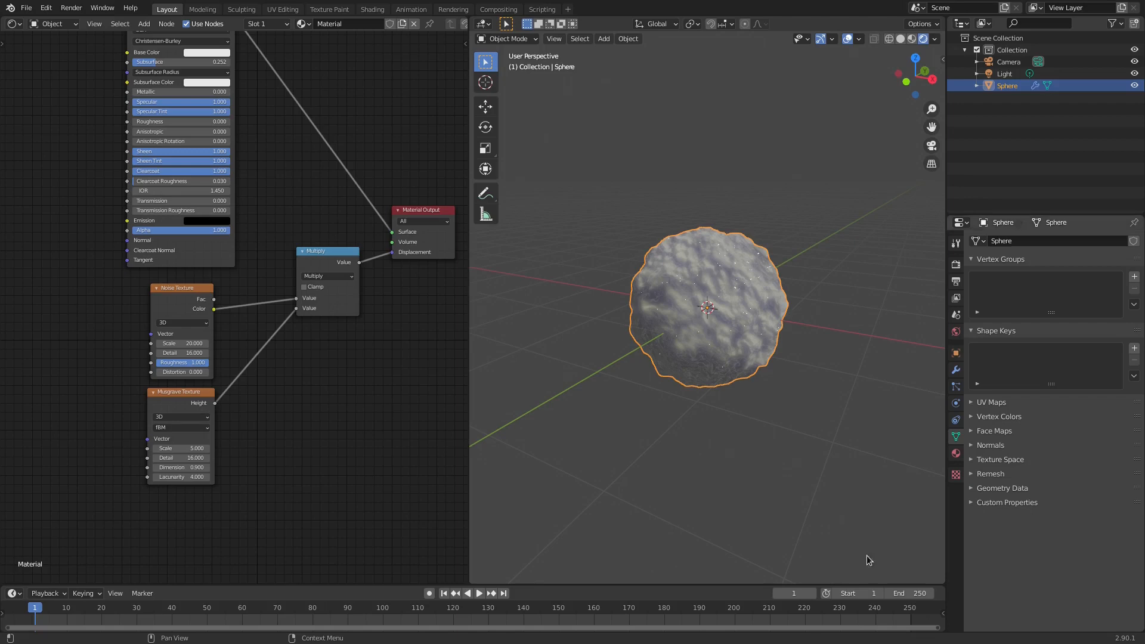
# Pack the Noise and Musgrave textures, Multiply node and Material Output into a tight cluster
pyautogui.moveTo(869, 560); pyautogui.dragTo(692, 326)
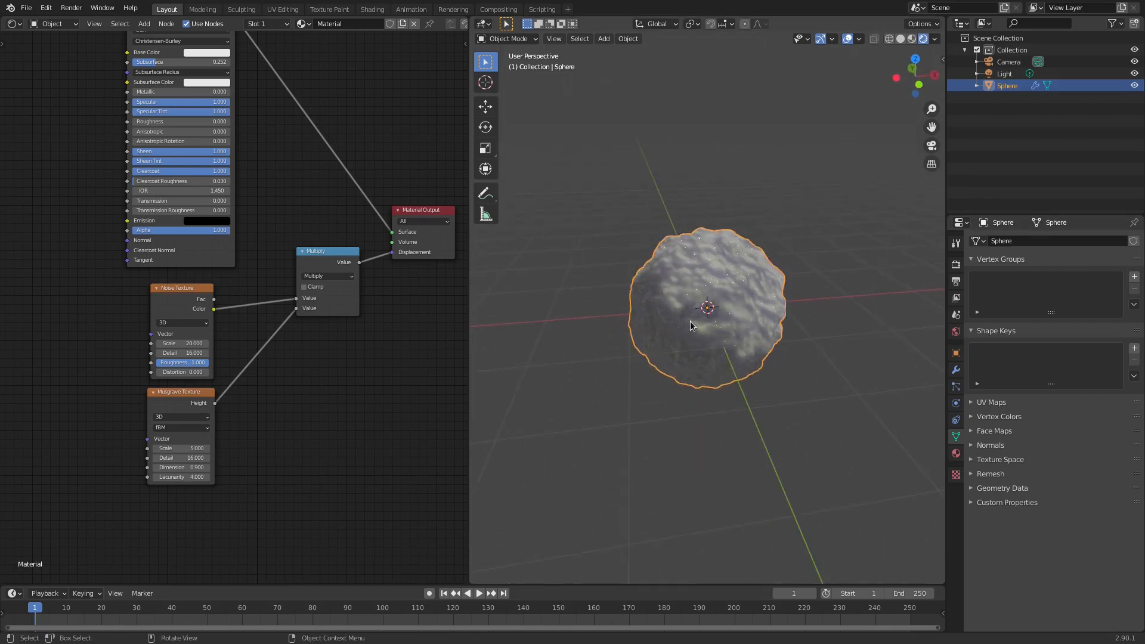
pyautogui.moveTo(692, 326); pyautogui.dragTo(843, 318)
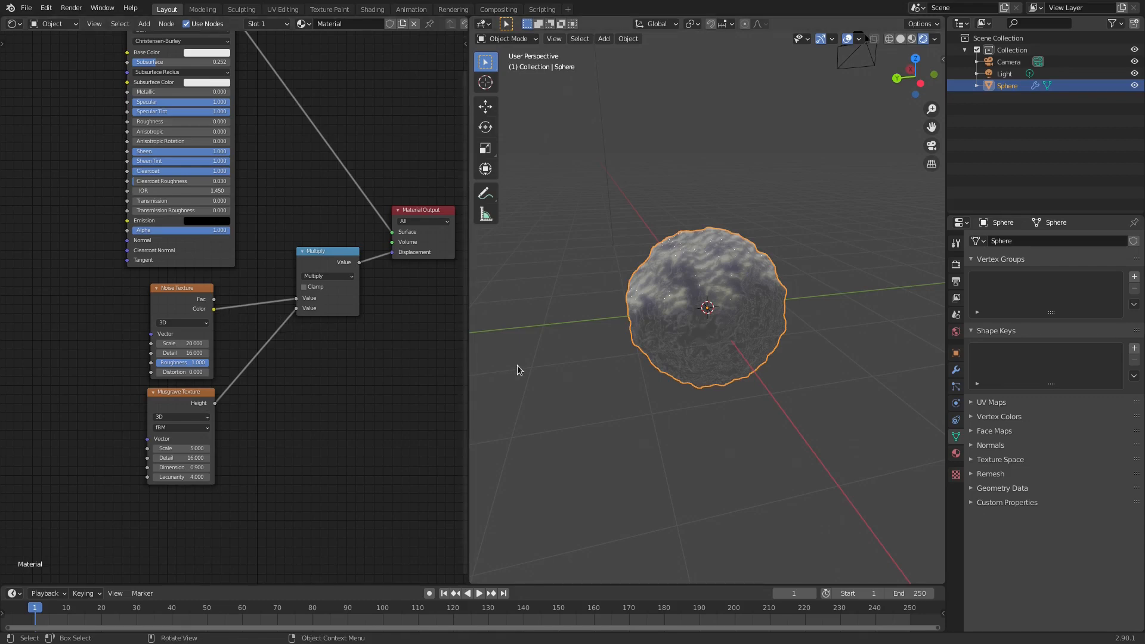
pyautogui.moveTo(691, 323)
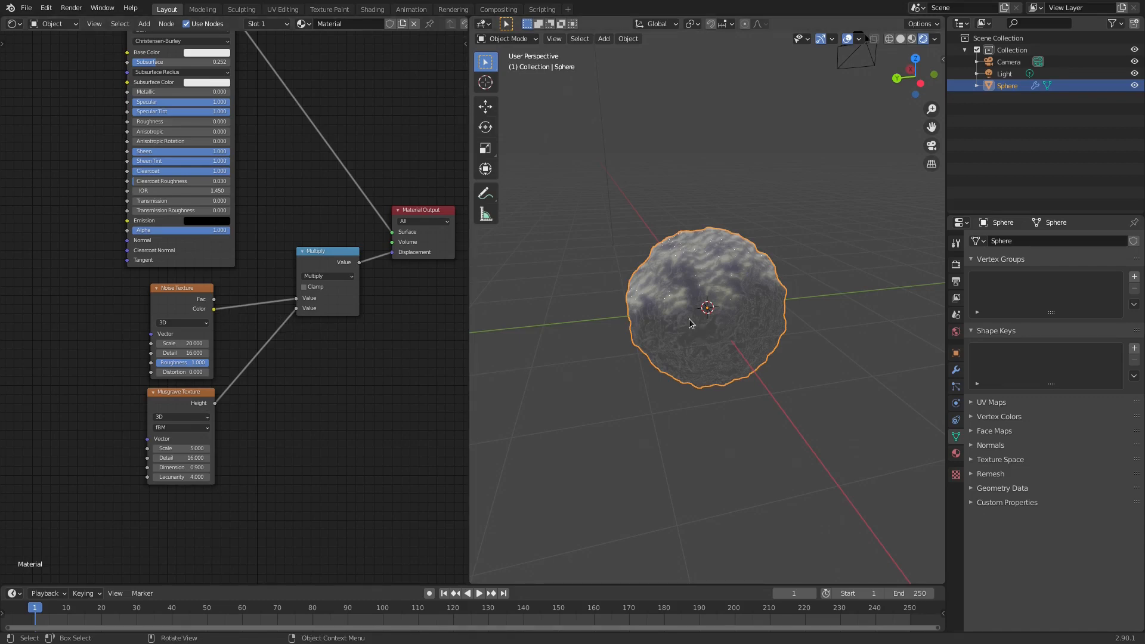
pyautogui.moveTo(677, 343)
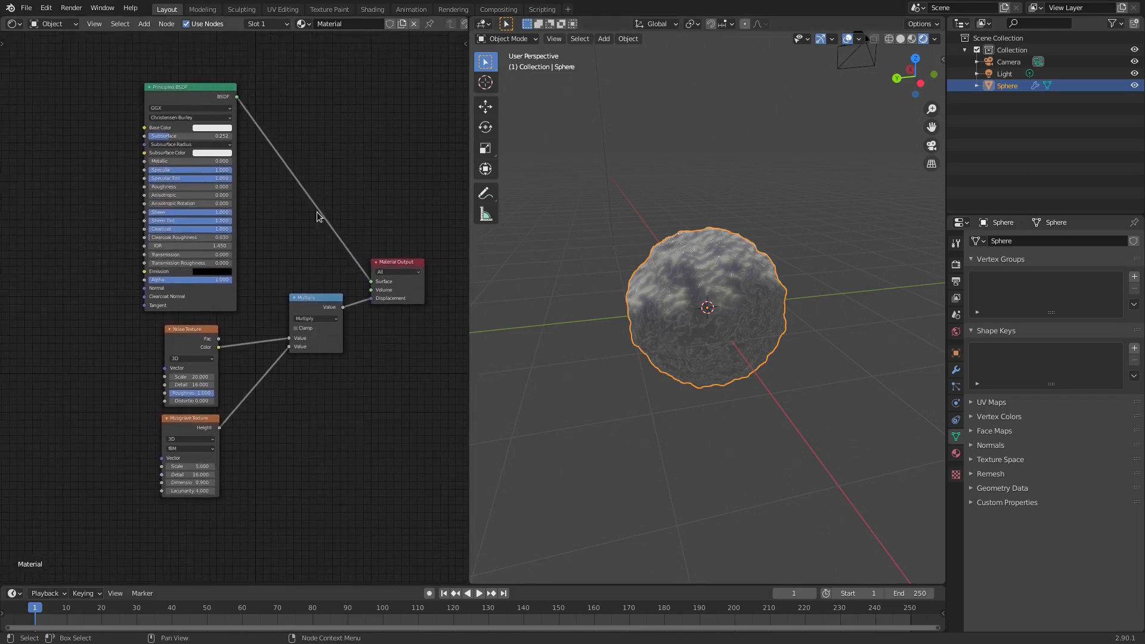
pyautogui.moveTo(190, 86); pyautogui.dragTo(229, 90)
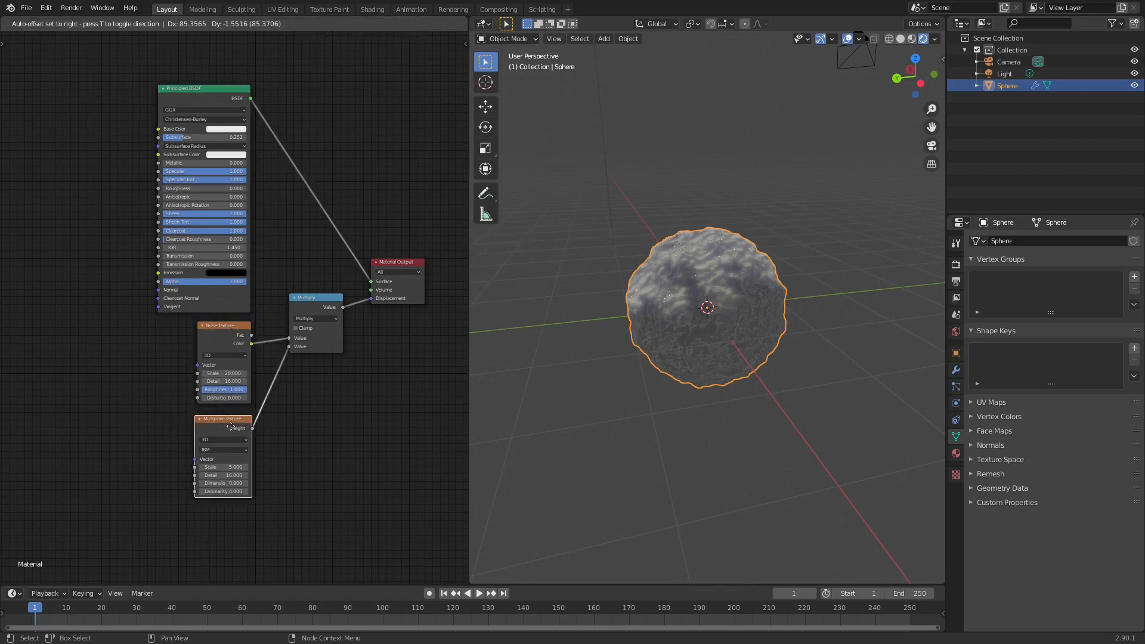
pyautogui.moveTo(315, 297); pyautogui.dragTo(294, 323)
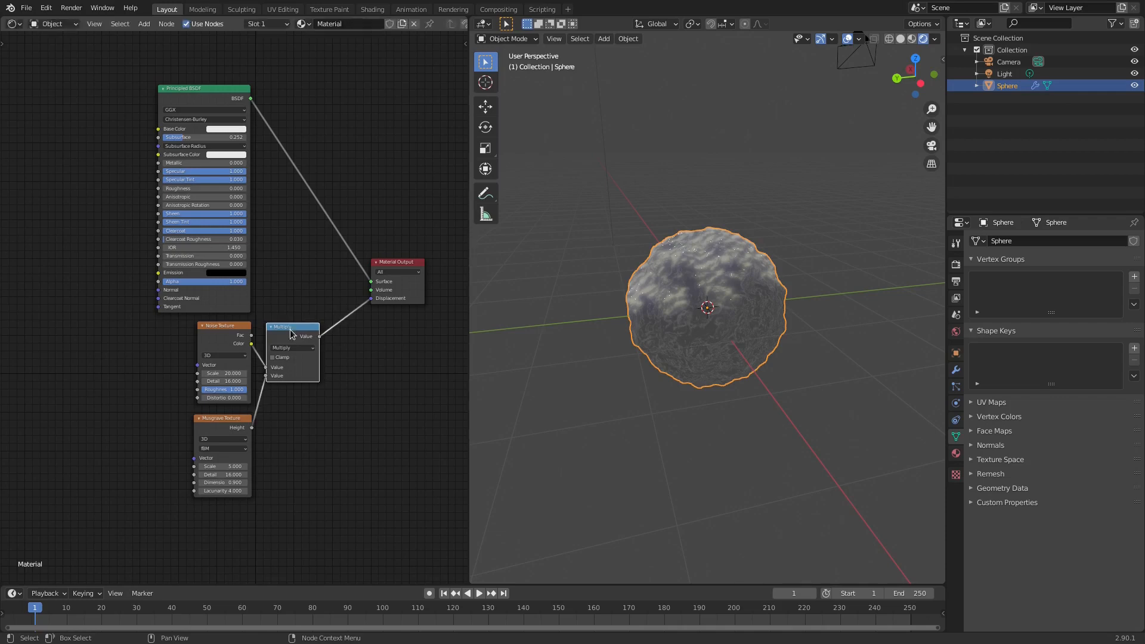
pyautogui.moveTo(397, 261); pyautogui.dragTo(358, 328)
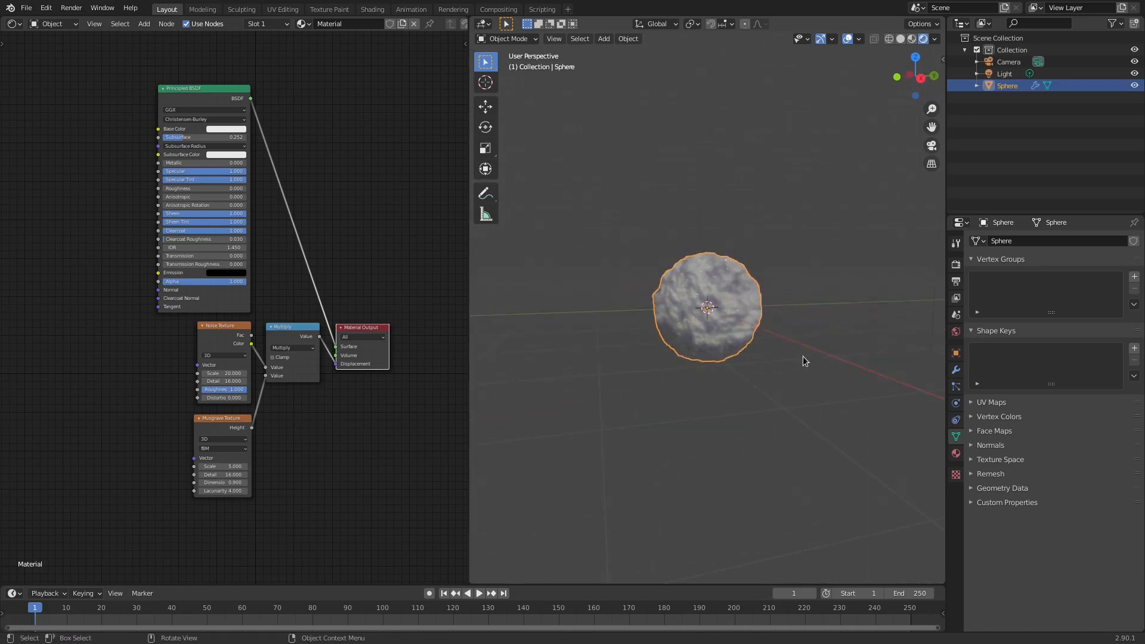
# Shift the snowball left, add a UV sphere at centre, and restore the Shader Editor
pyautogui.moveTo(705, 307); pyautogui.dragTo(548, 313)
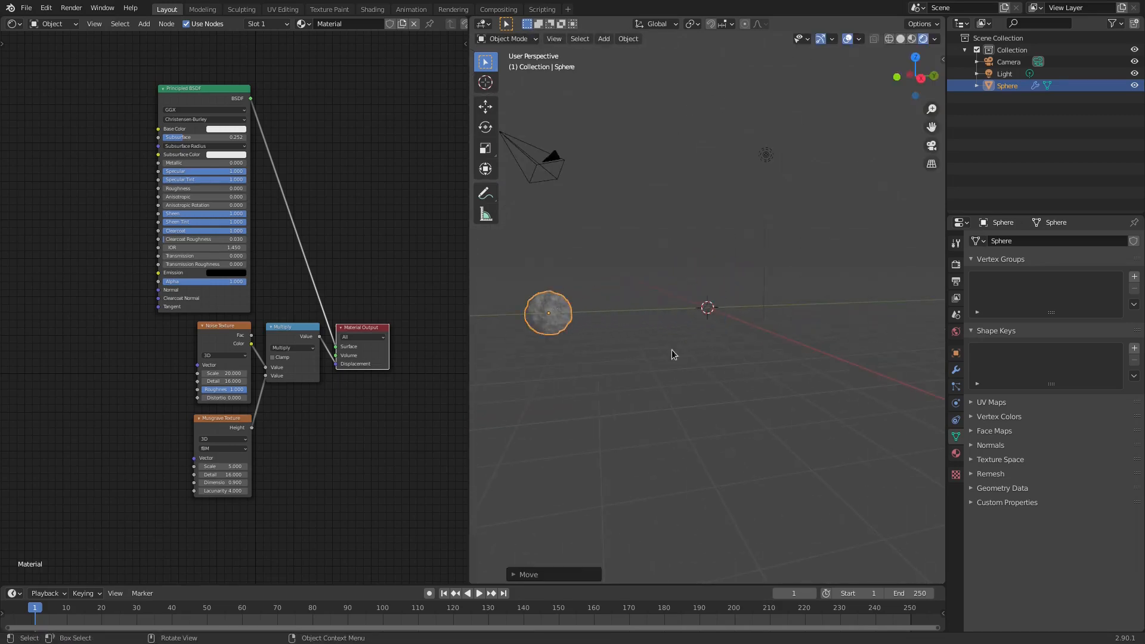
pyautogui.click(603, 38)
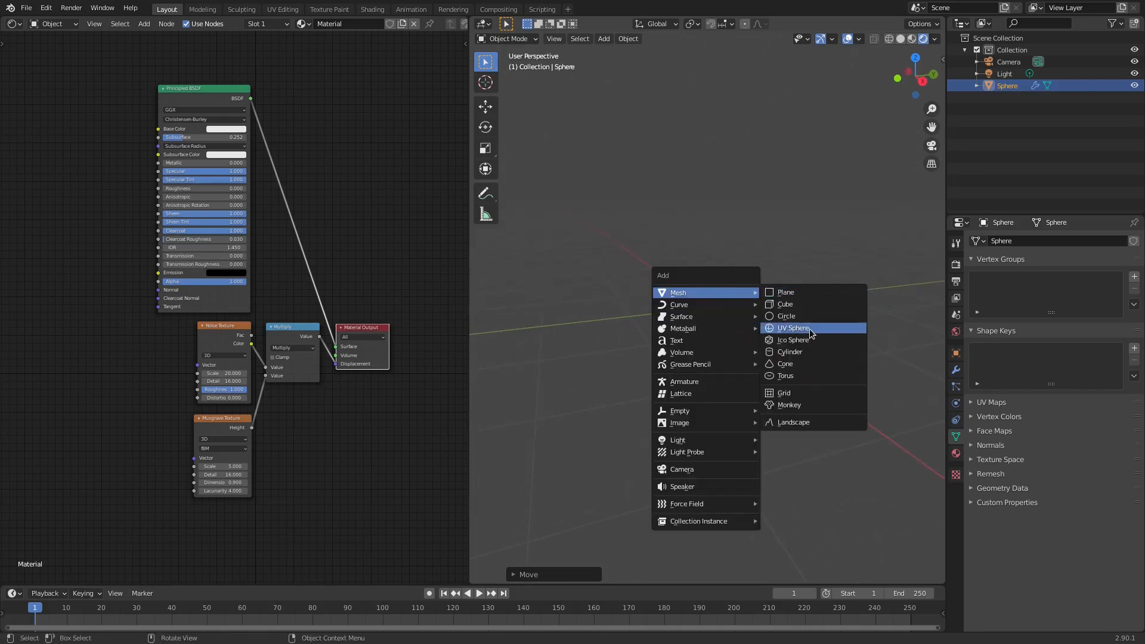
pyautogui.click(793, 328)
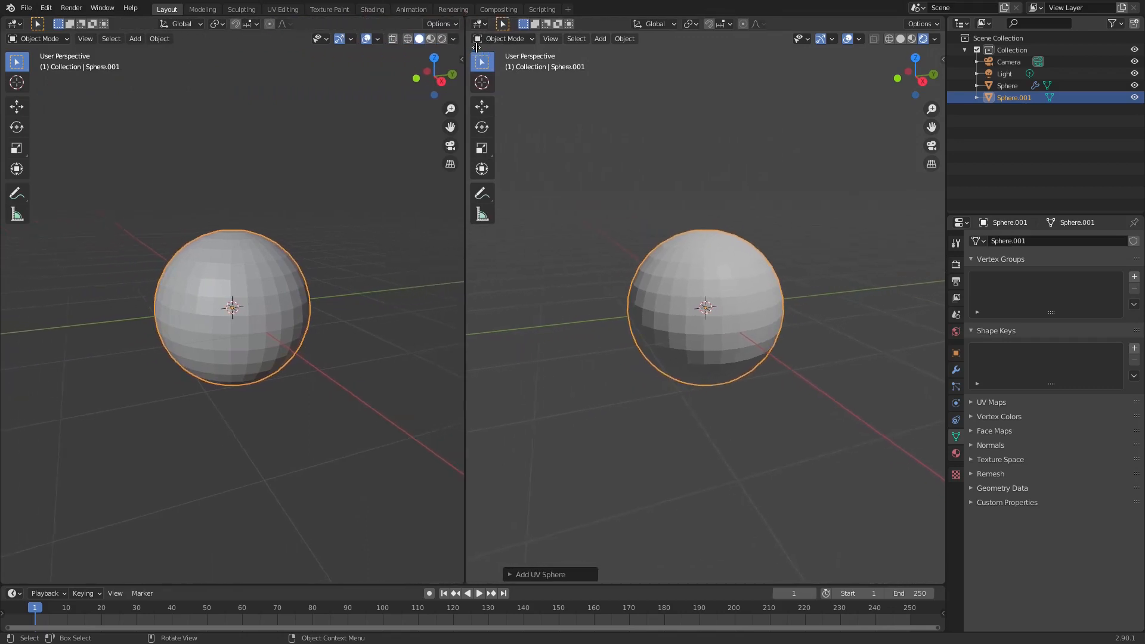
pyautogui.click(12, 24)
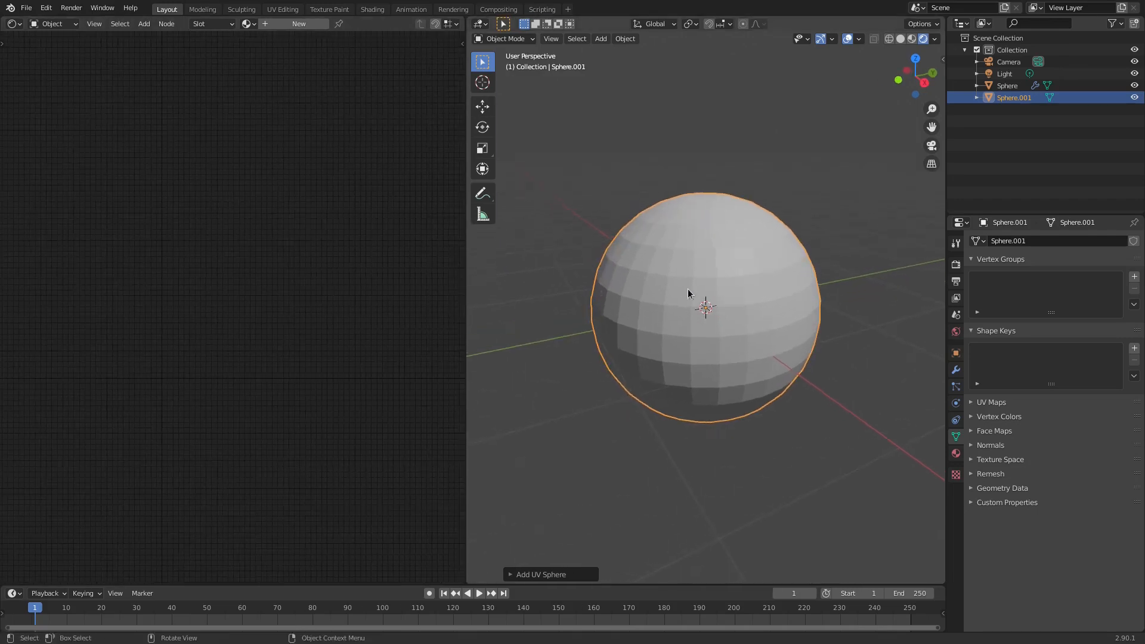
# Add a Subdivision Surface modifier, shade smooth, and set viewport and render levels to 2
pyautogui.click(956, 371)
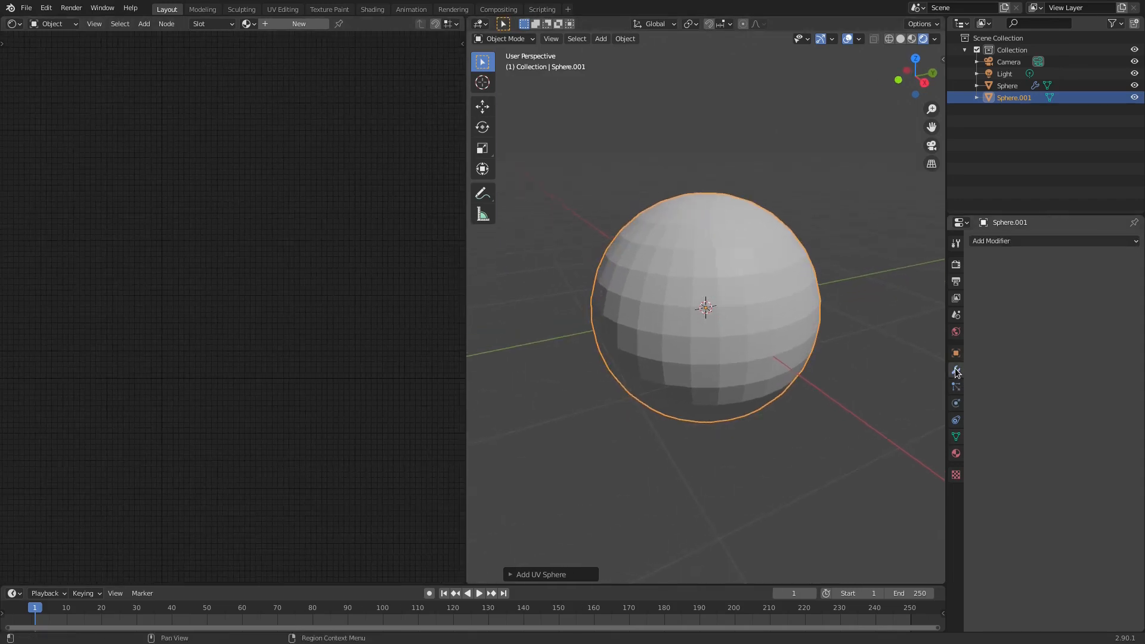
pyautogui.click(1023, 241)
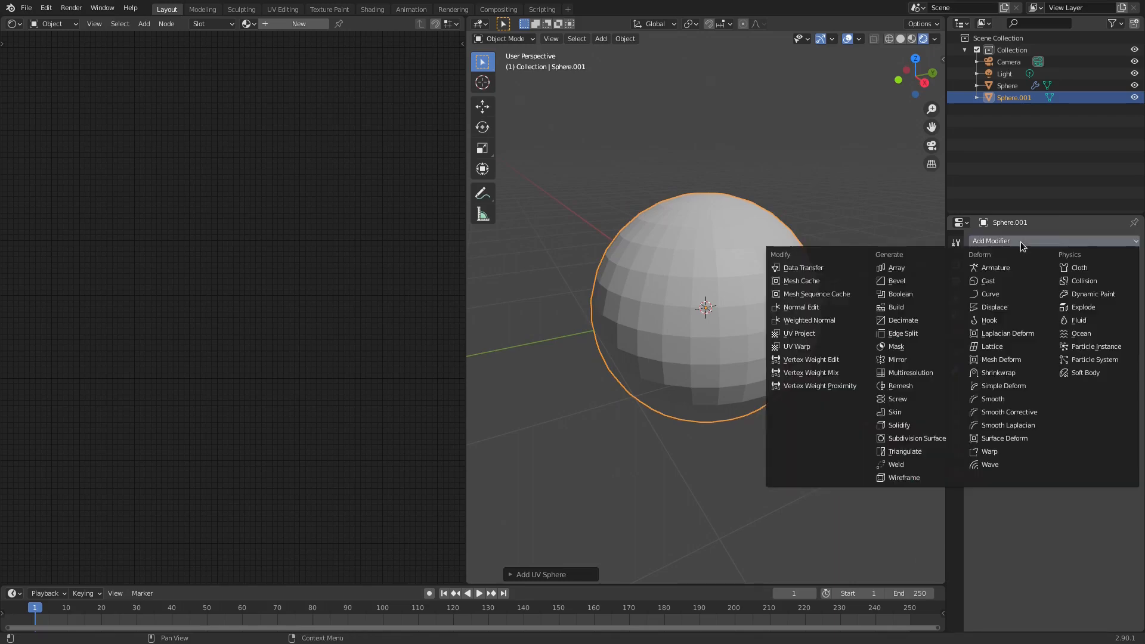
pyautogui.click(918, 437)
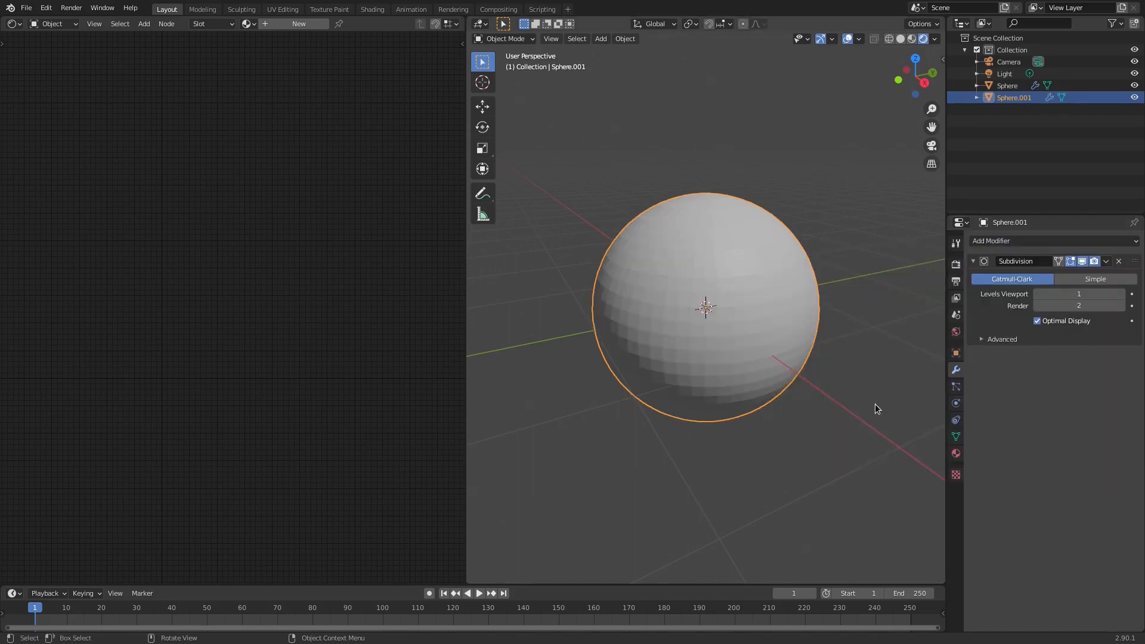
pyautogui.click(625, 38)
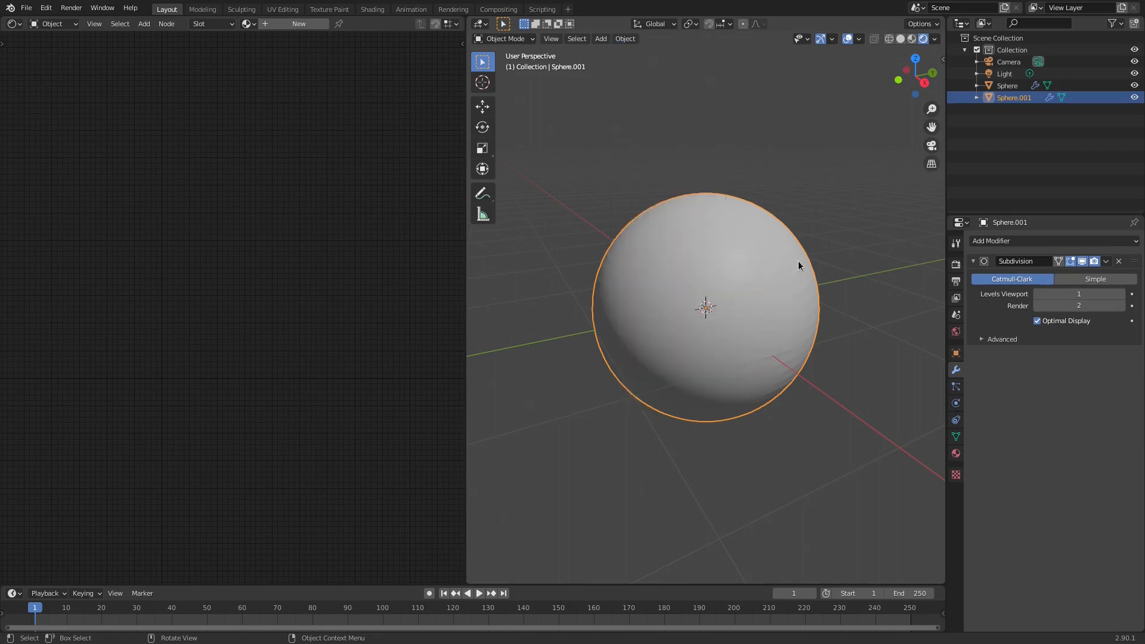
pyautogui.moveTo(701, 306); pyautogui.dragTo(702, 285)
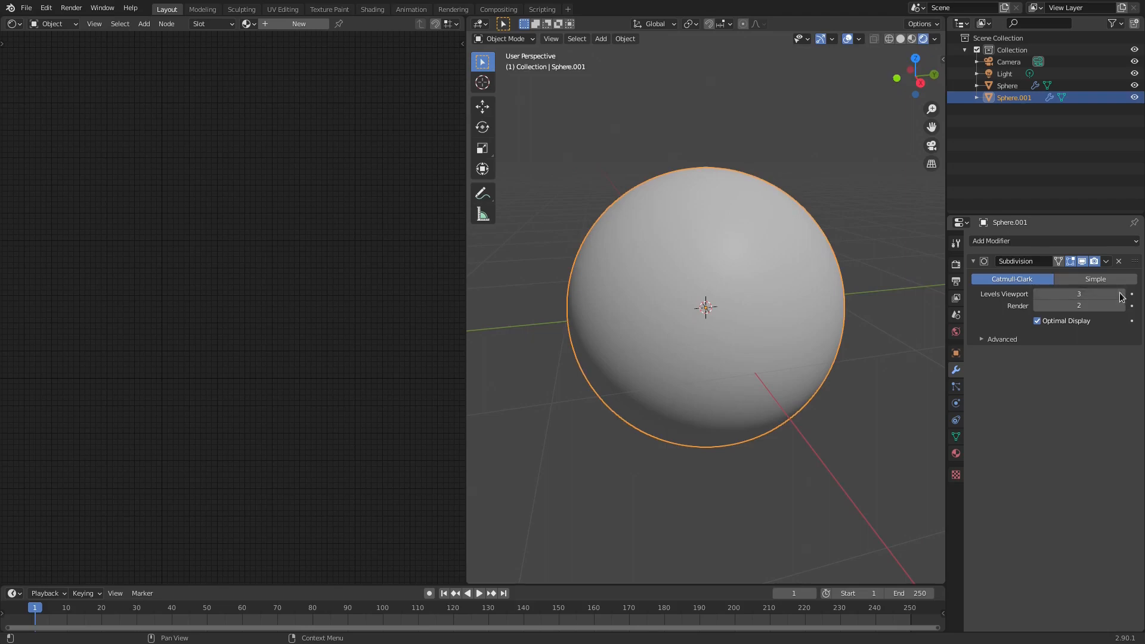
pyautogui.click(1079, 305)
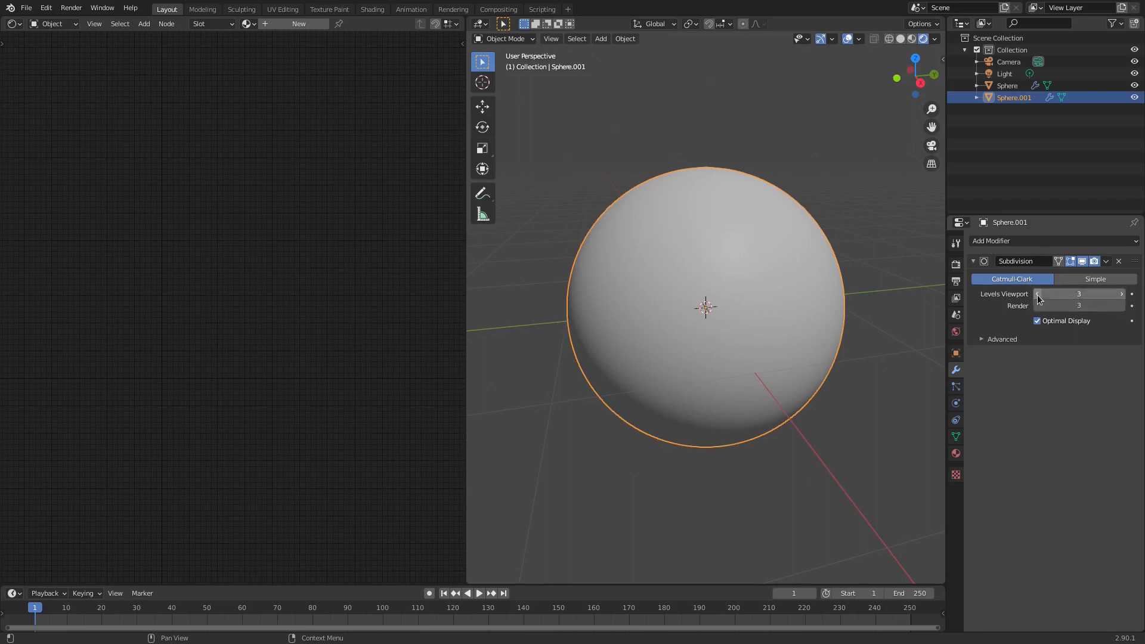
pyautogui.click(1037, 294)
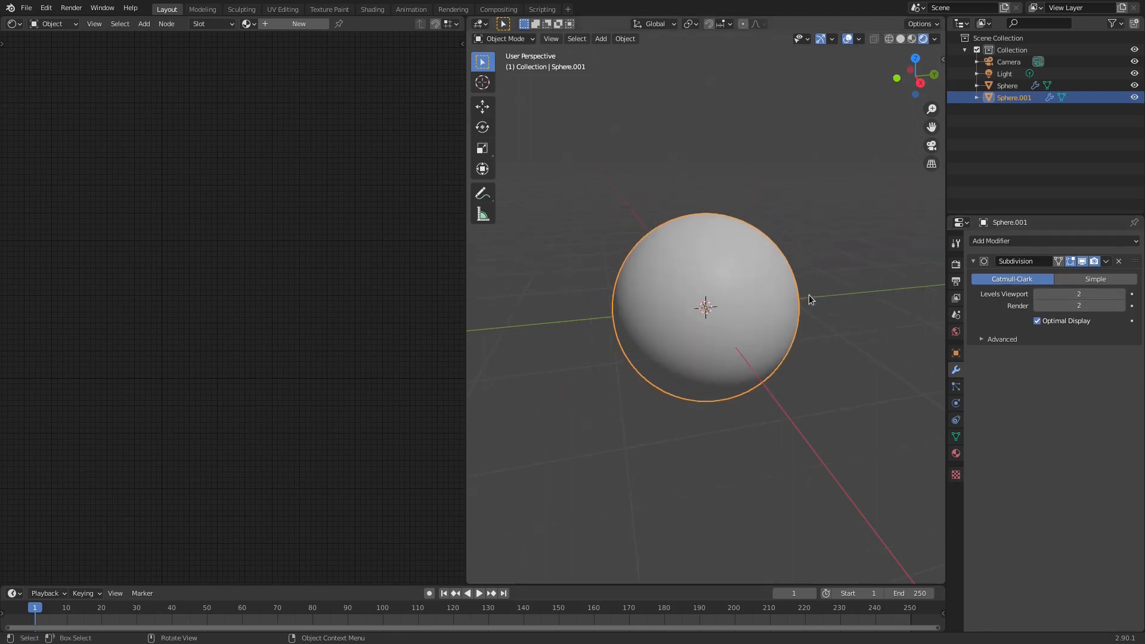
pyautogui.click(1012, 241)
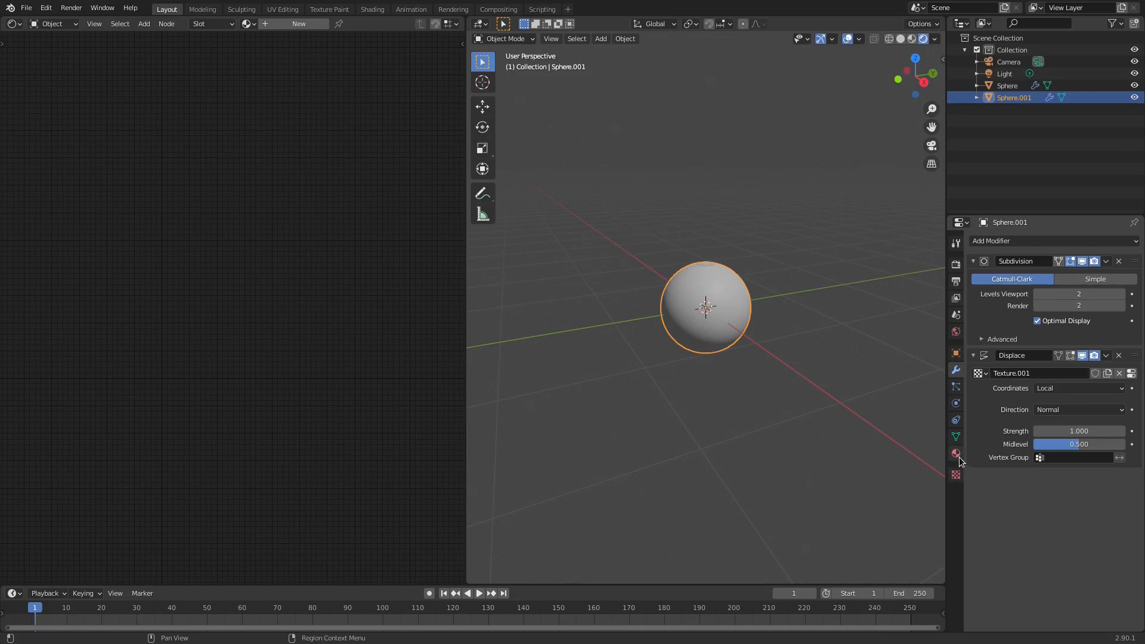
# Switch the Displace texture to Clouds and reduce displacement strength to 0.1
pyautogui.click(955, 475)
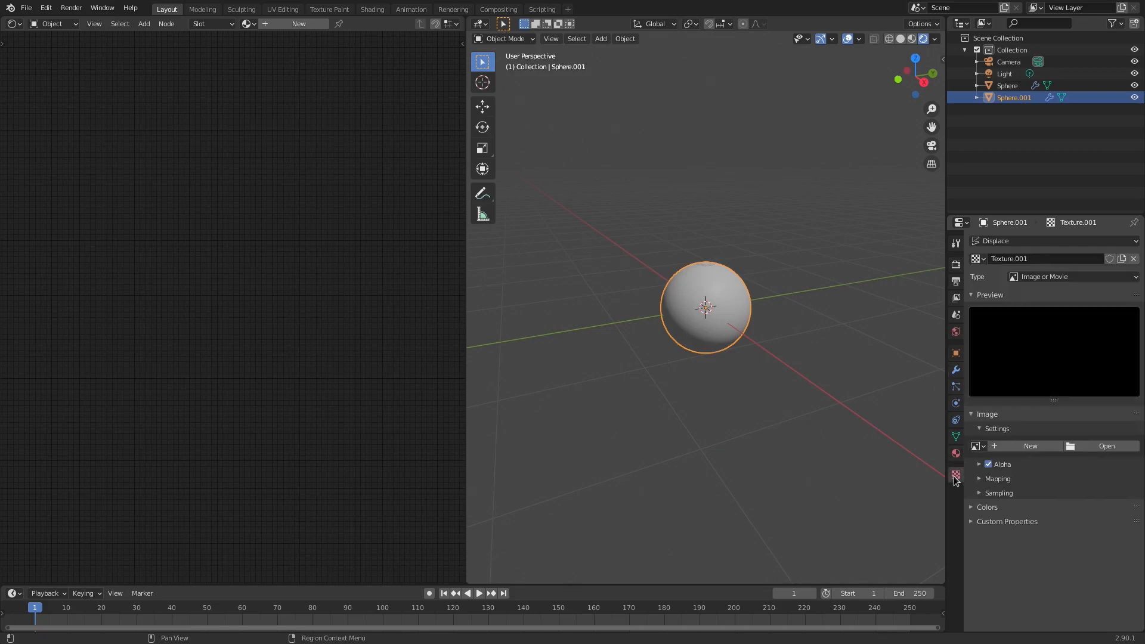
pyautogui.click(1071, 277)
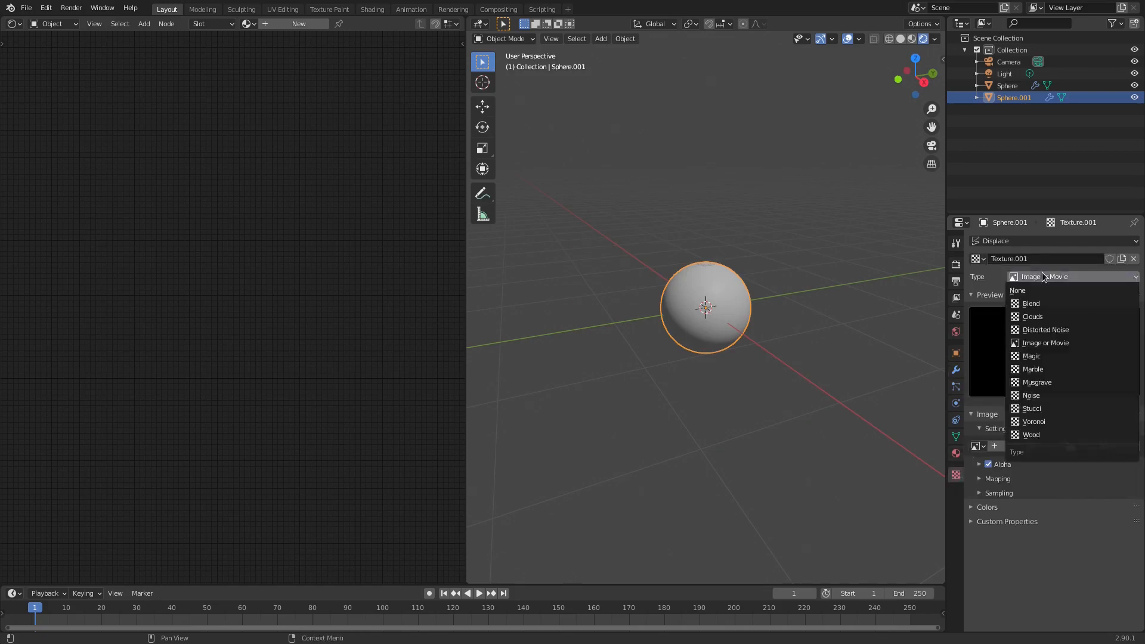
pyautogui.click(1032, 316)
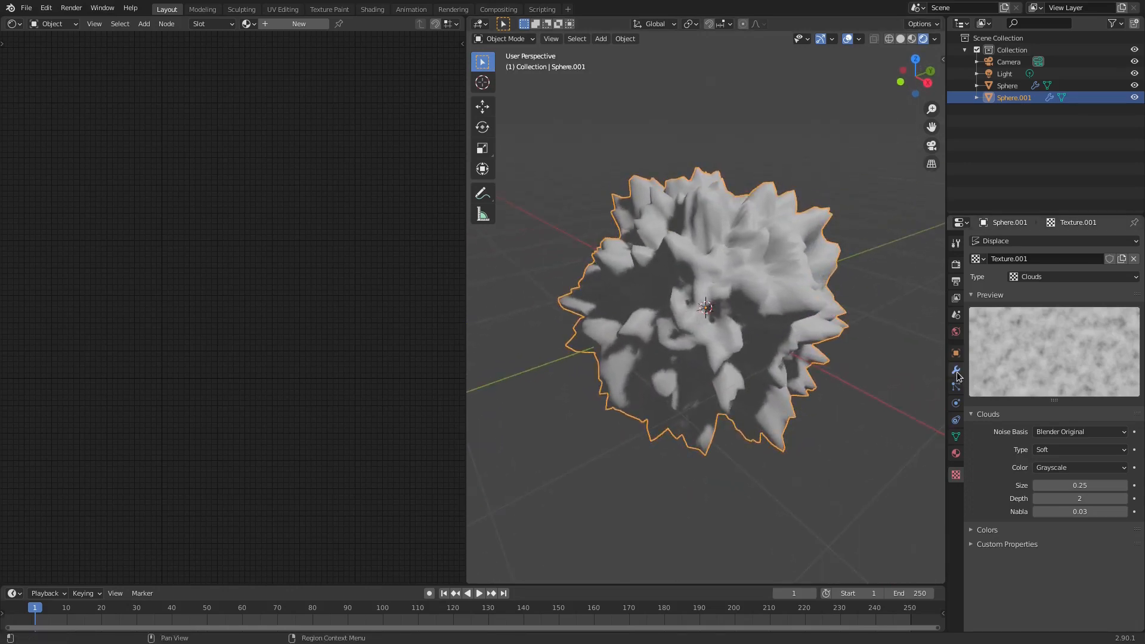
pyautogui.click(956, 370)
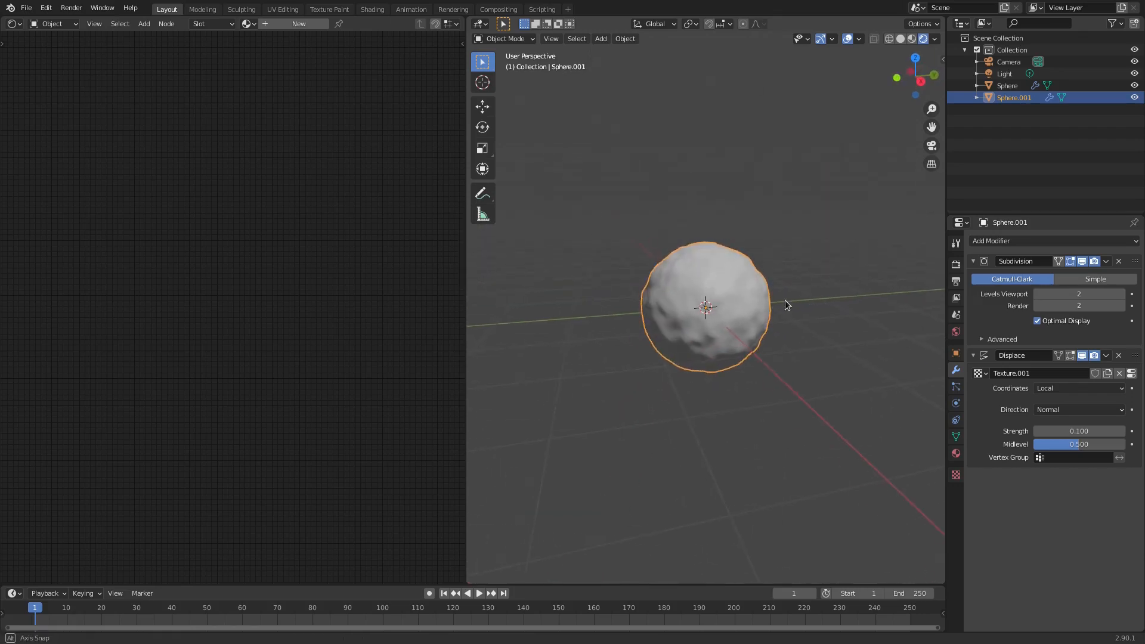
pyautogui.moveTo(787, 306); pyautogui.dragTo(717, 176)
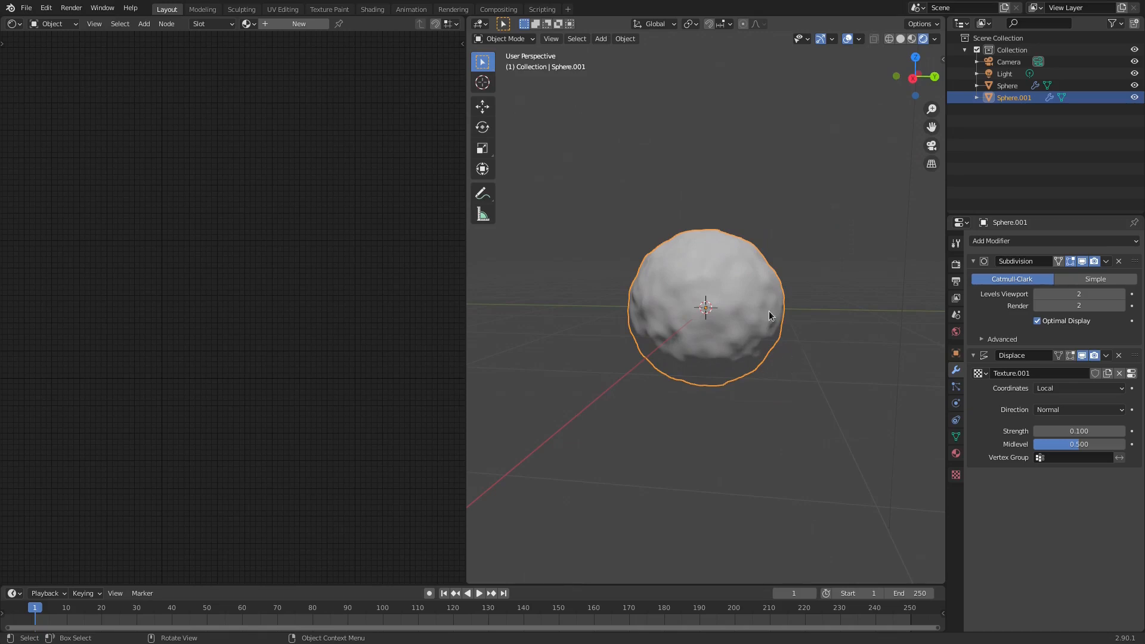
pyautogui.moveTo(767, 316); pyautogui.dragTo(713, 283)
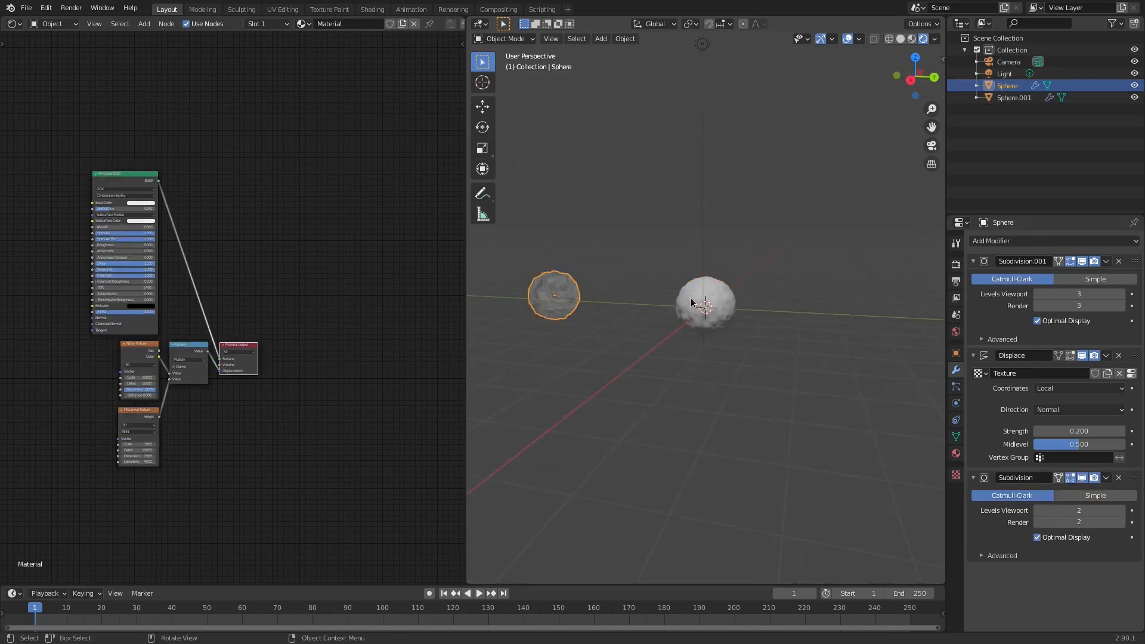
# Add a second Subdivision modifier to Sphere.001 and raise the first one to level 3
pyautogui.click(1014, 97)
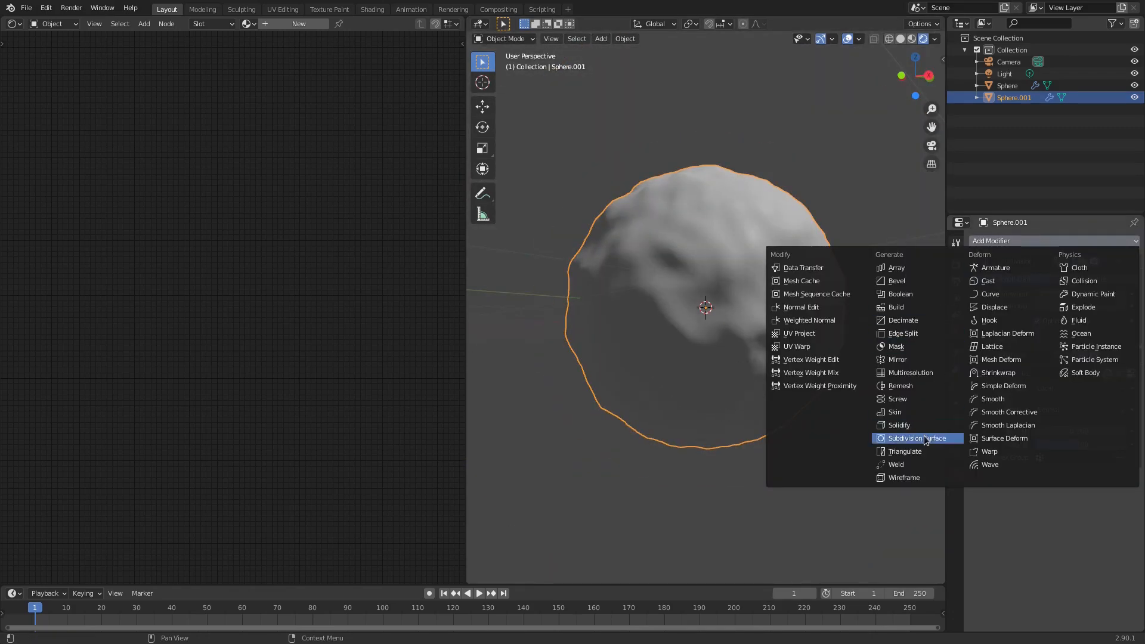
pyautogui.click(916, 438)
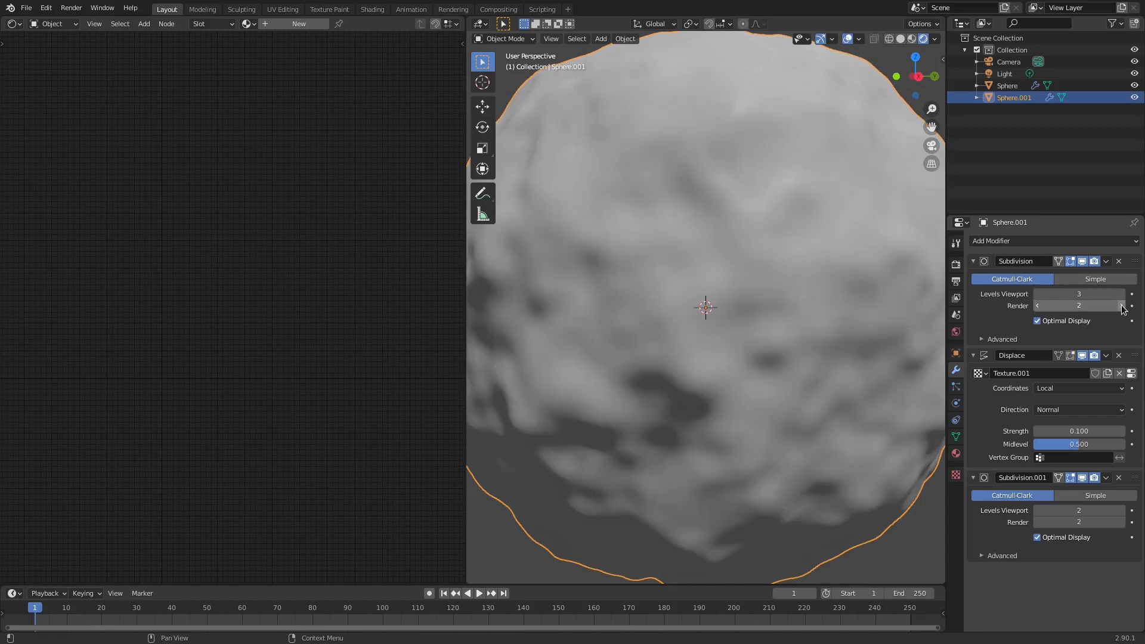
pyautogui.click(1123, 305)
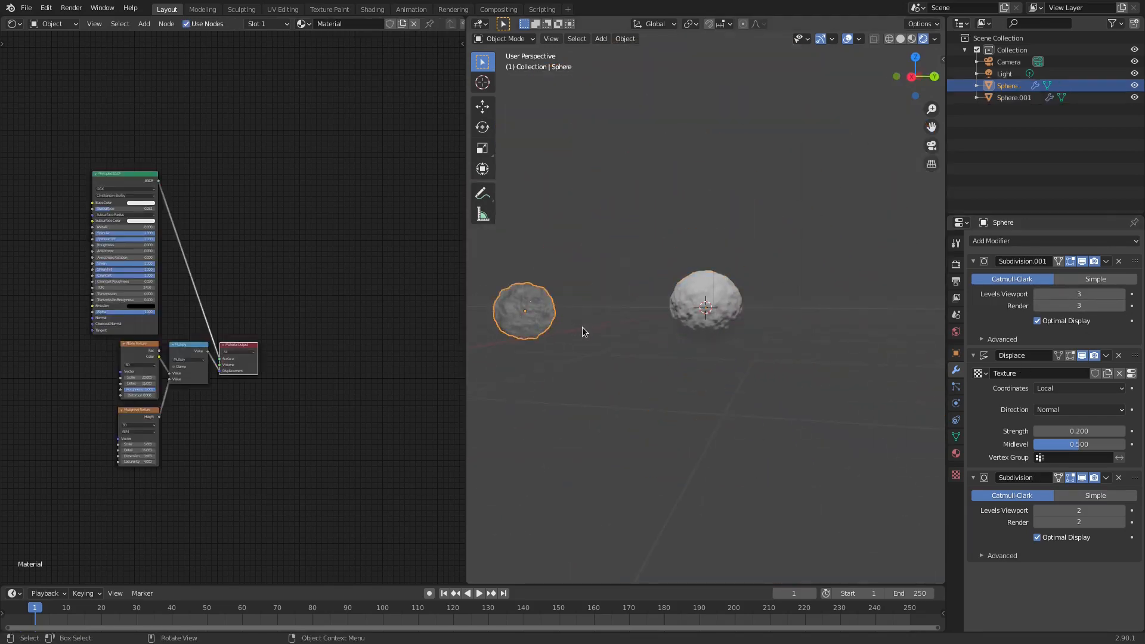
pyautogui.moveTo(740, 322)
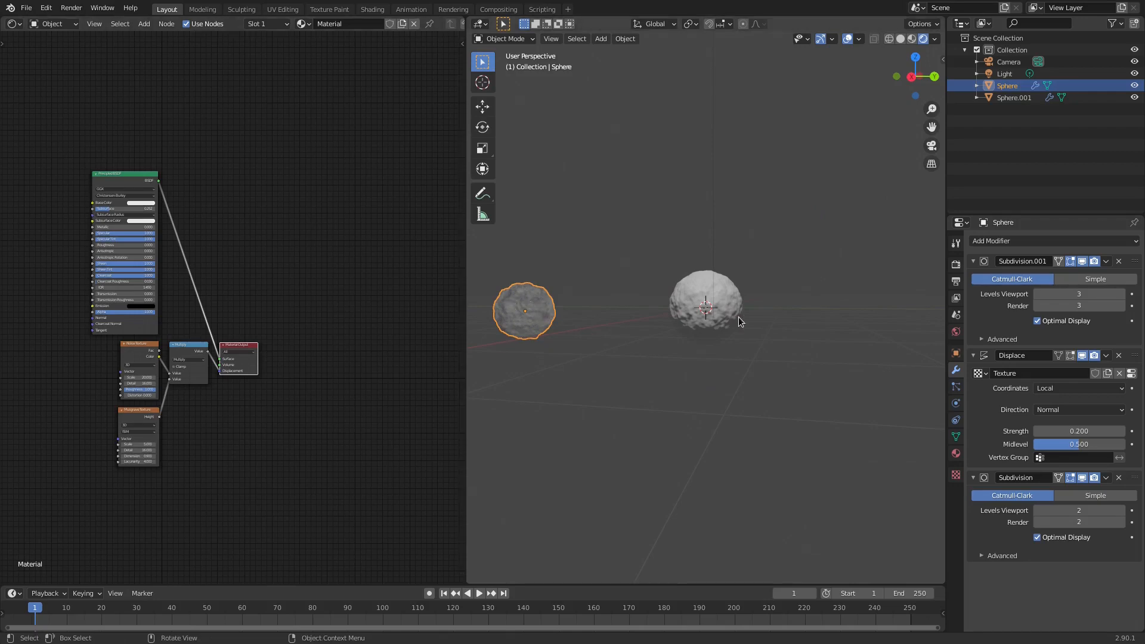
pyautogui.click(1015, 97)
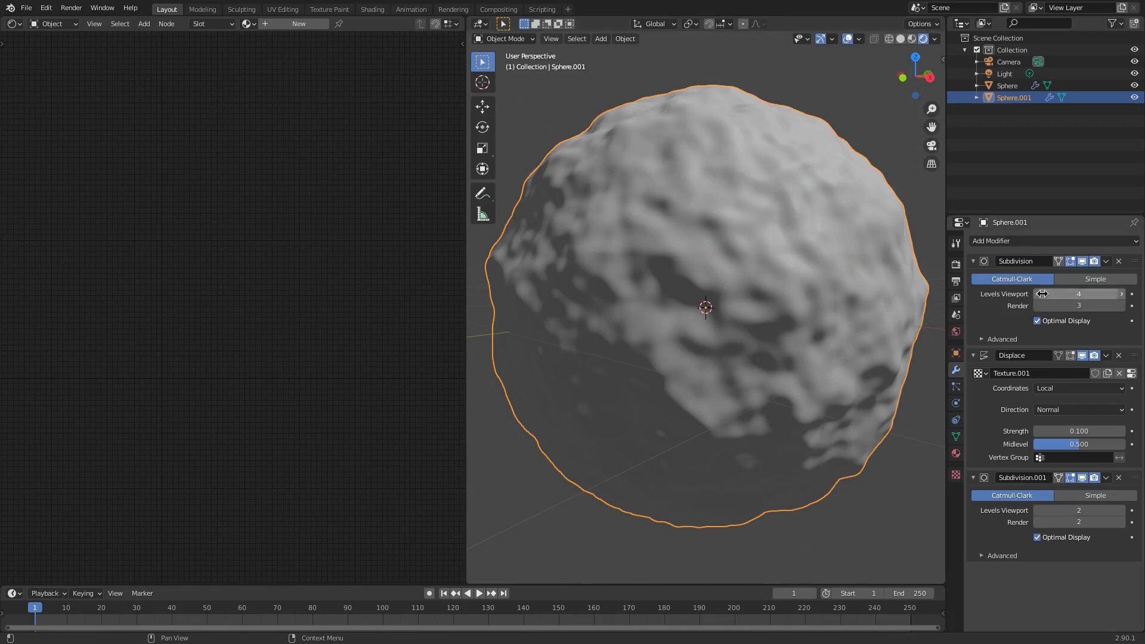
pyautogui.moveTo(1045, 294)
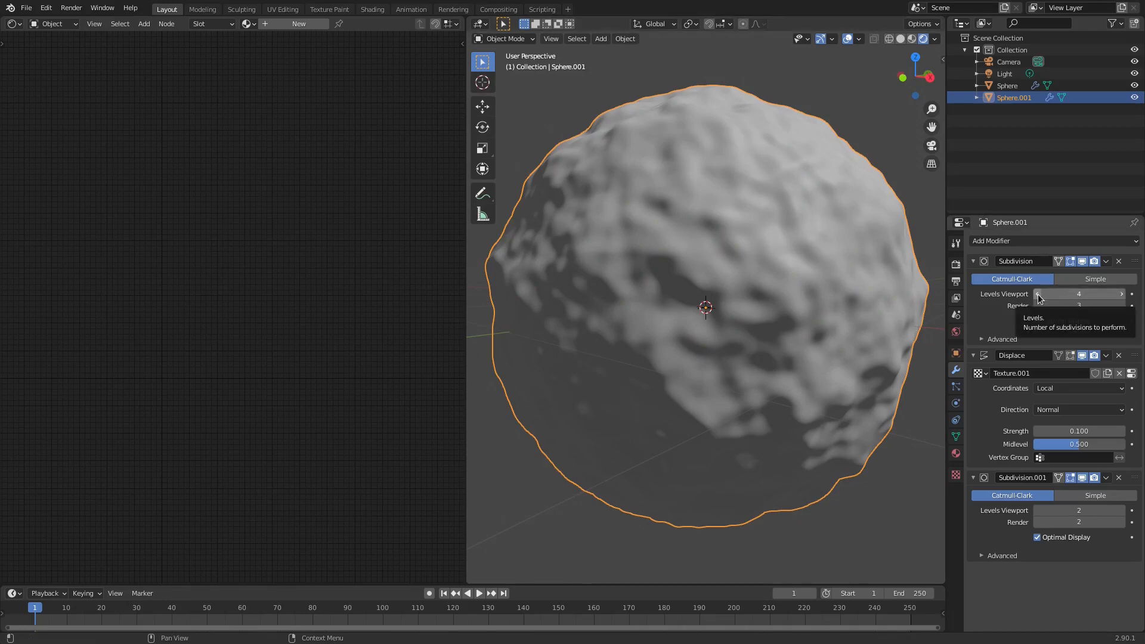
pyautogui.click(1037, 294)
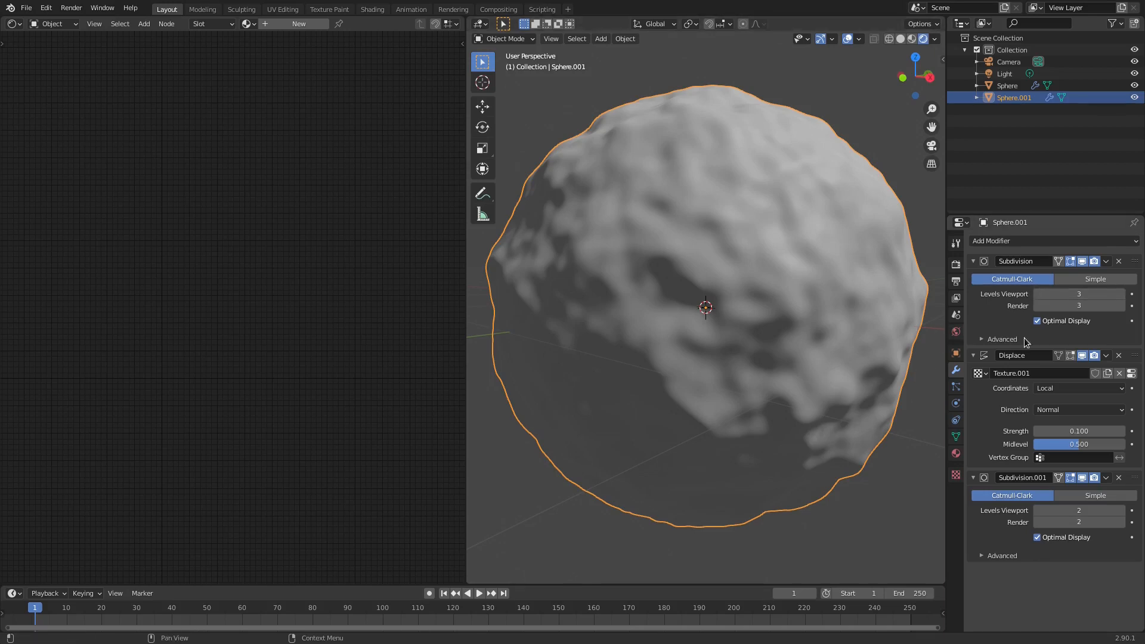
pyautogui.scroll(-3)
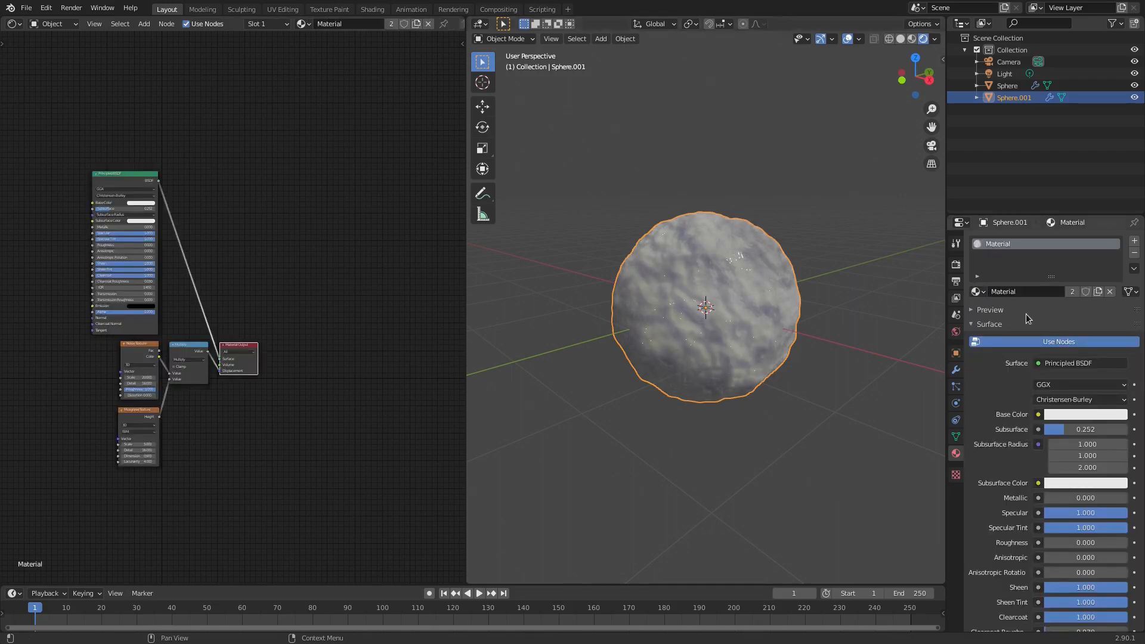
# Cut the Multiply-to-Displacement link and connect Principled BSDF to the Surface socket
pyautogui.moveTo(705, 307); pyautogui.dragTo(760, 307)
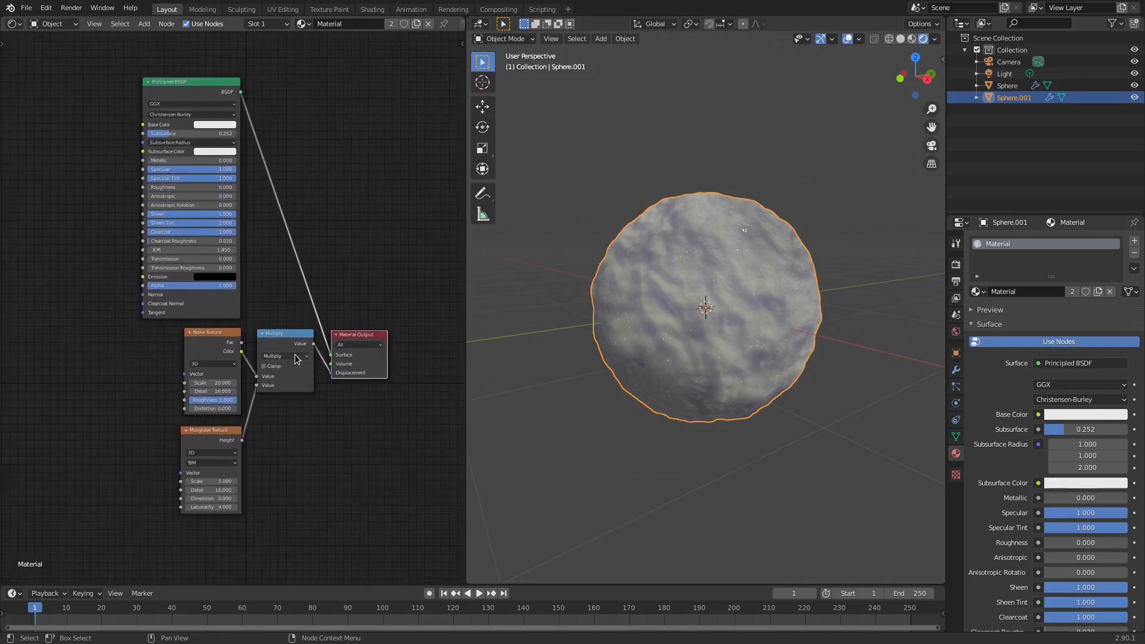
pyautogui.moveTo(357, 334); pyautogui.dragTo(420, 139)
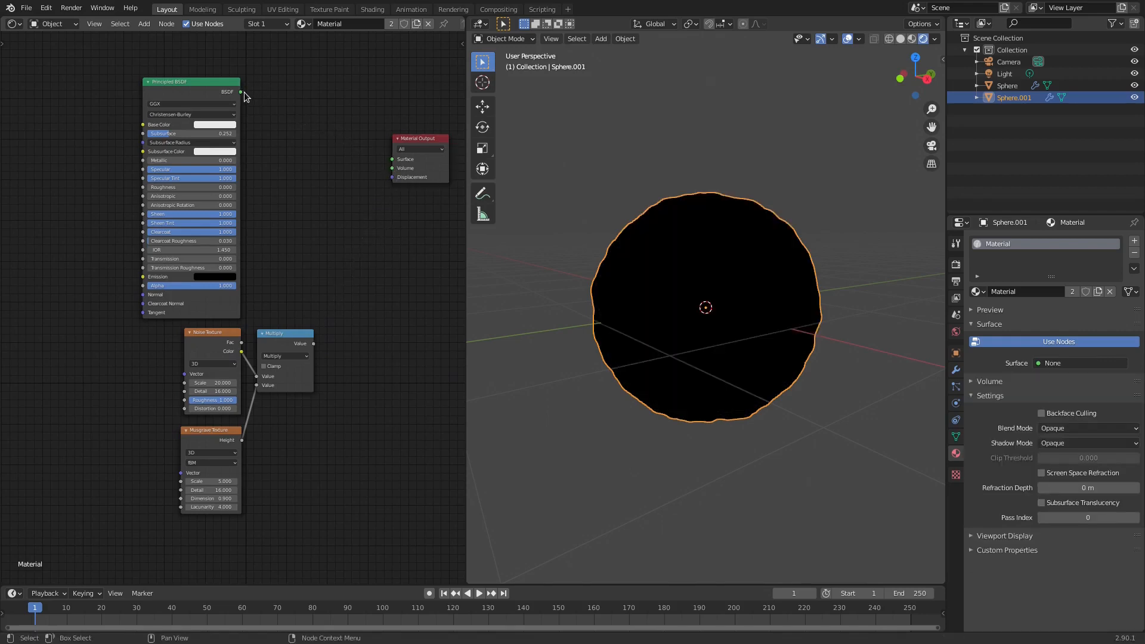
pyautogui.moveTo(241, 91); pyautogui.dragTo(395, 159)
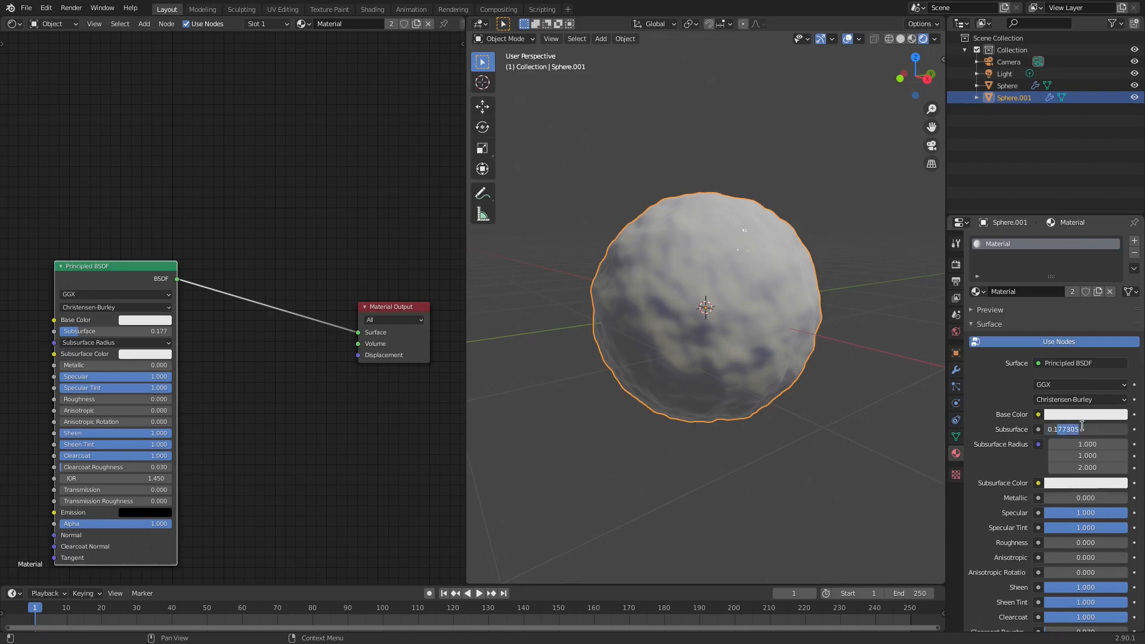
# Set the Principled BSDF Subsurface to 0.1 and Roughness to 0
pyautogui.click(1085, 429)
pyautogui.write('0.100')
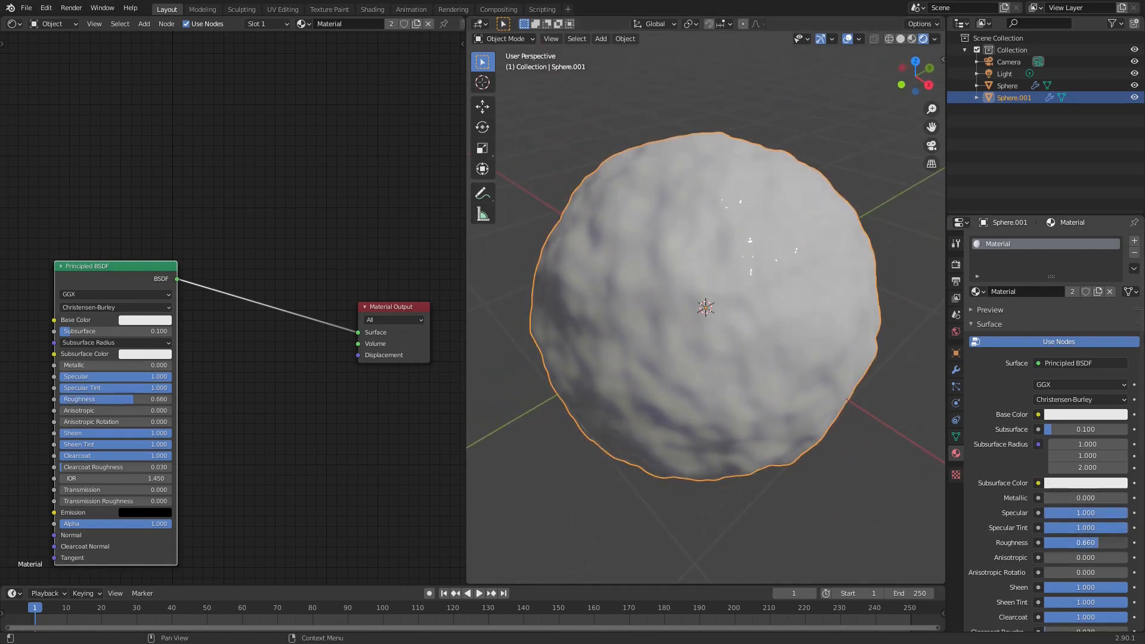
pyautogui.click(115, 399)
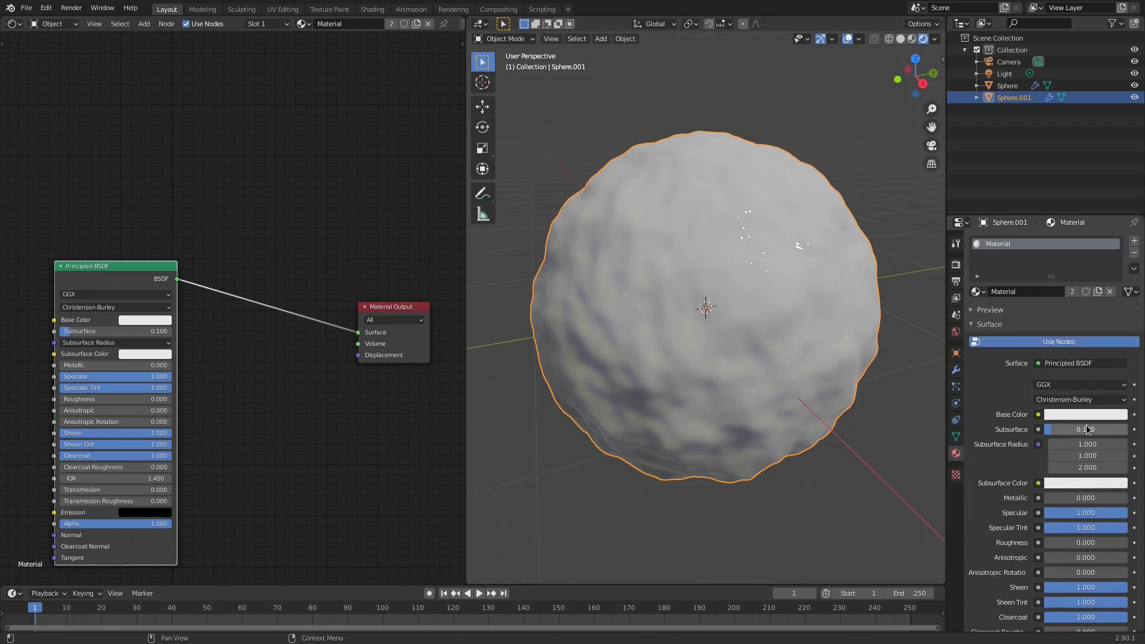
pyautogui.doubleClick(1087, 444)
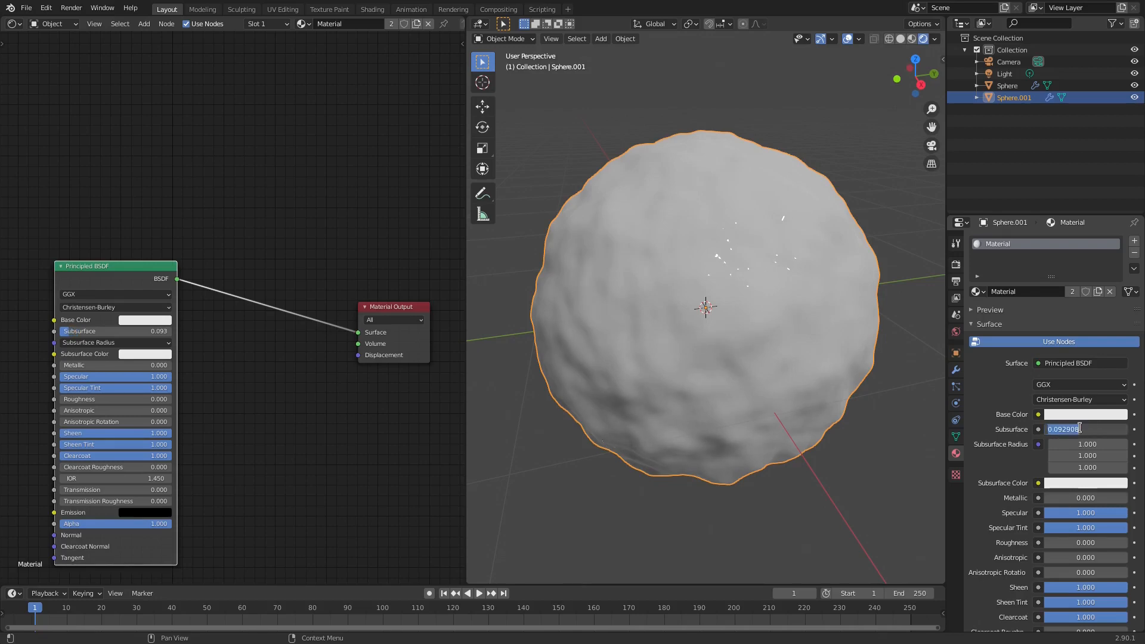
pyautogui.write('1')
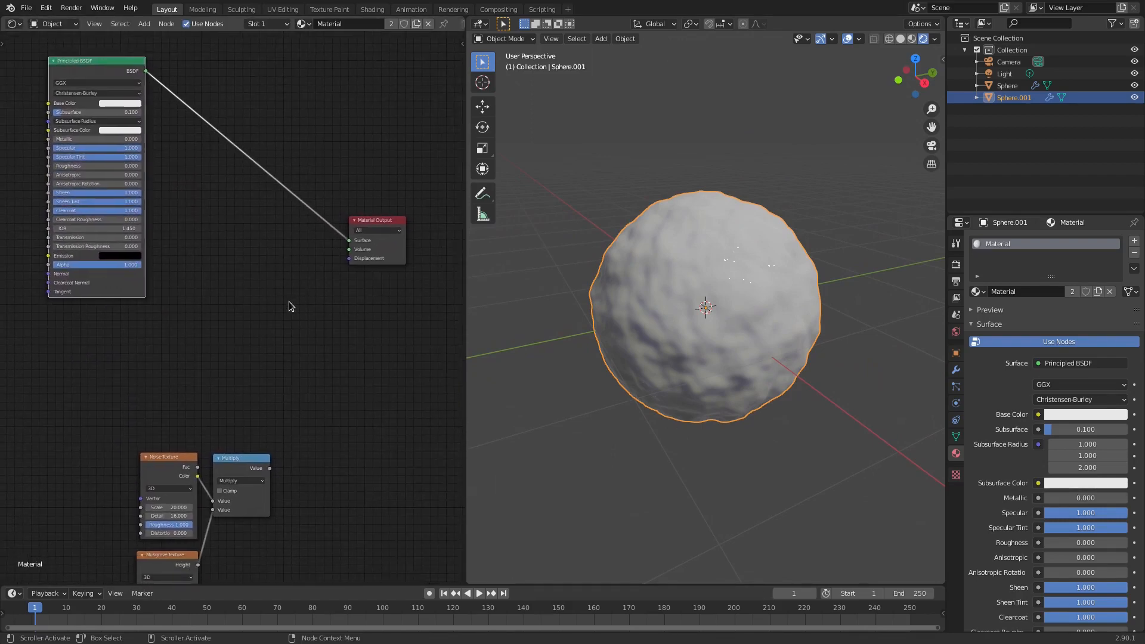
# Add a Math node and set its operation to Multiply
pyautogui.write('m')
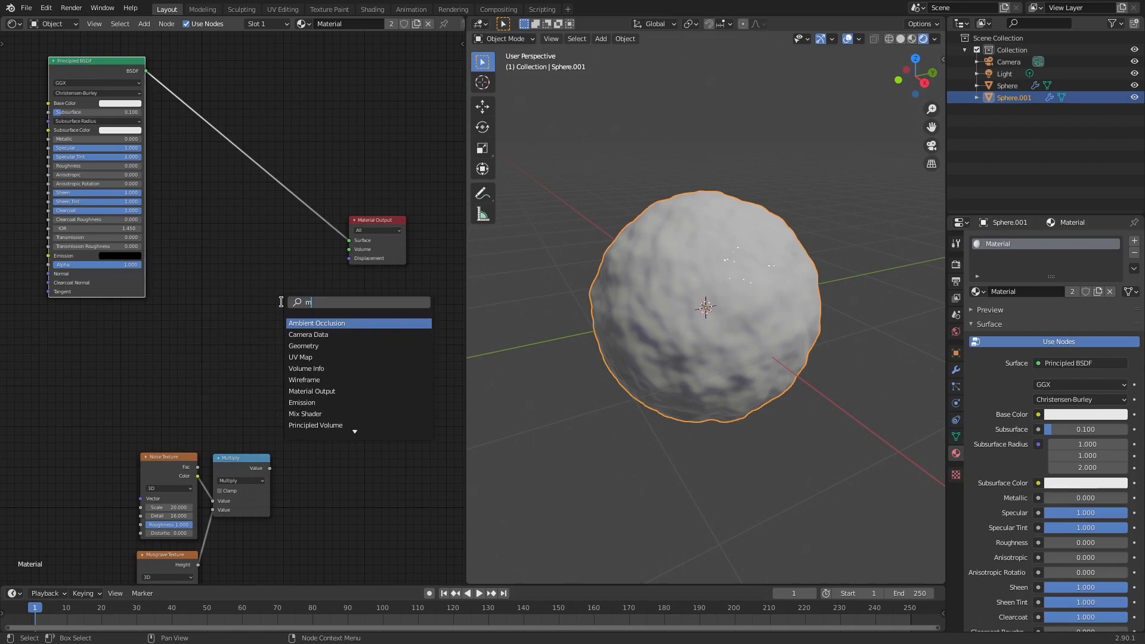
pyautogui.write('ath')
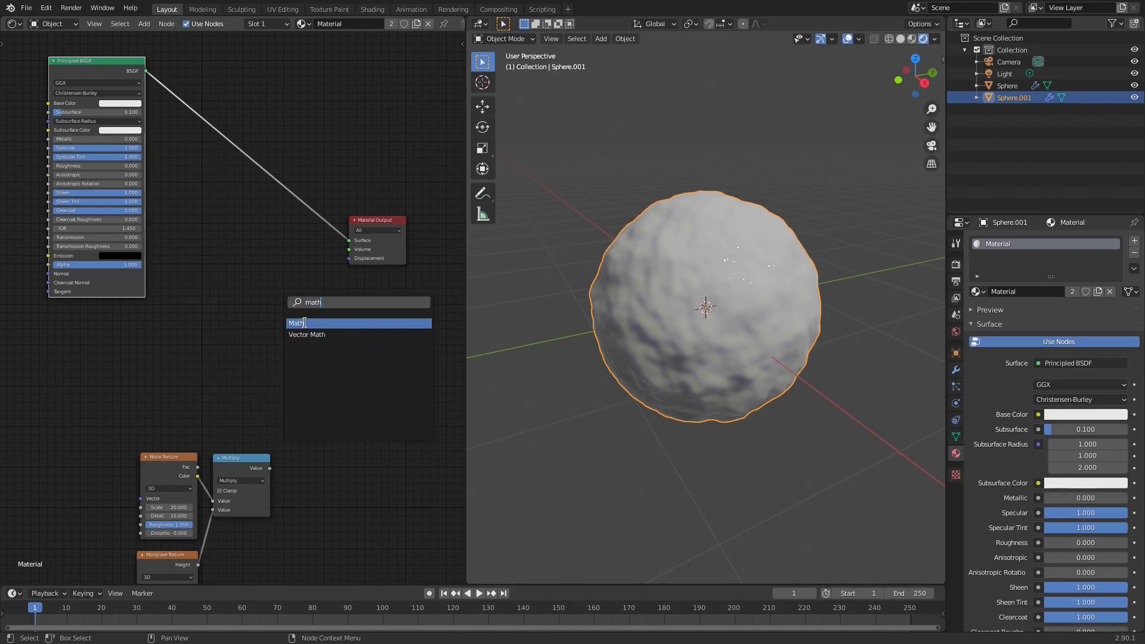
pyautogui.click(297, 323)
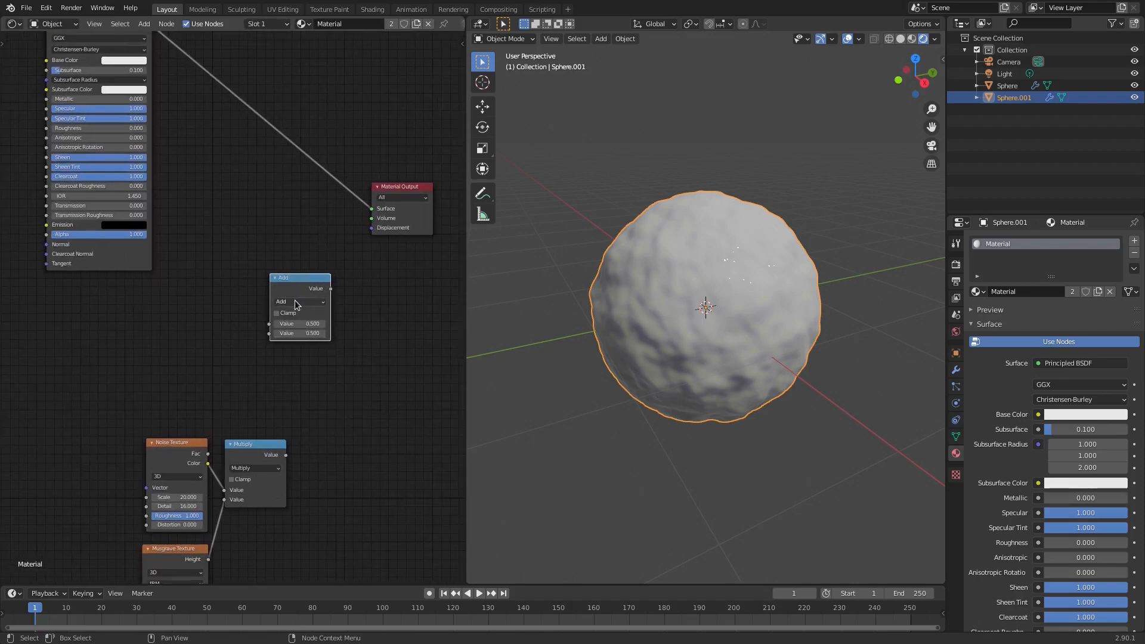
pyautogui.click(300, 302)
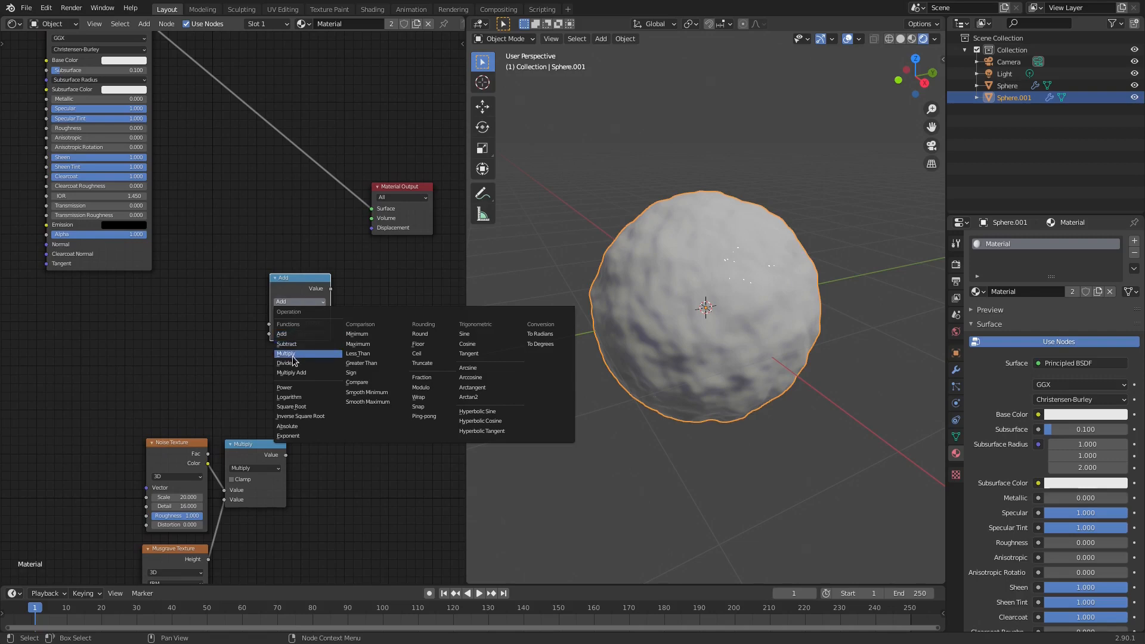
pyautogui.click(286, 354)
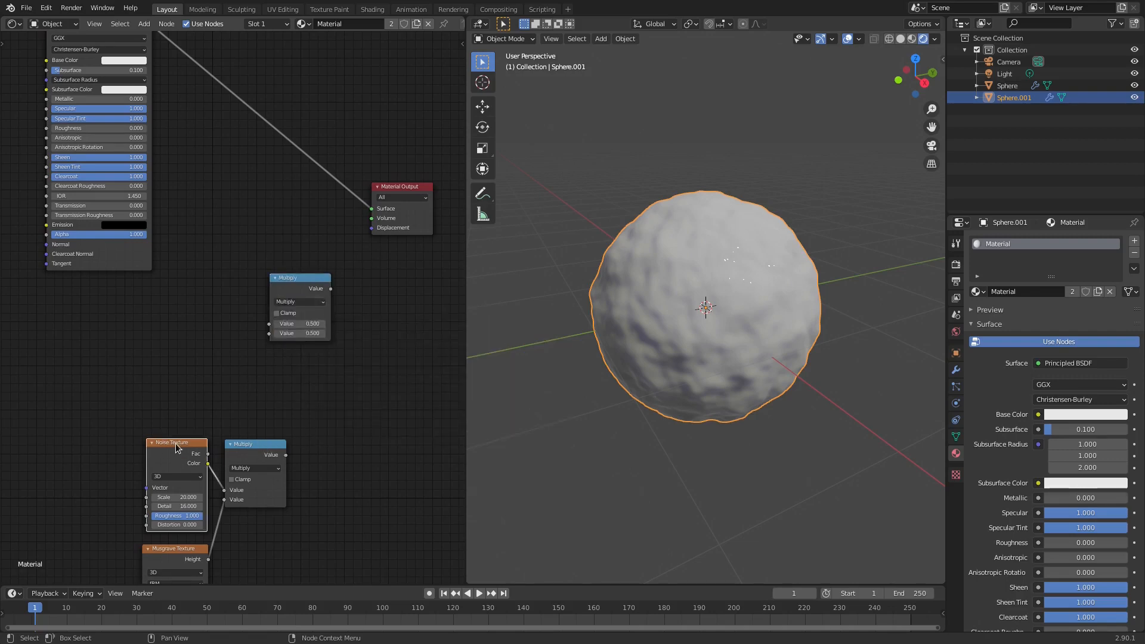
# Position the Multiply node by the textures and wire it into Material Output Displacement
pyautogui.click(143, 23)
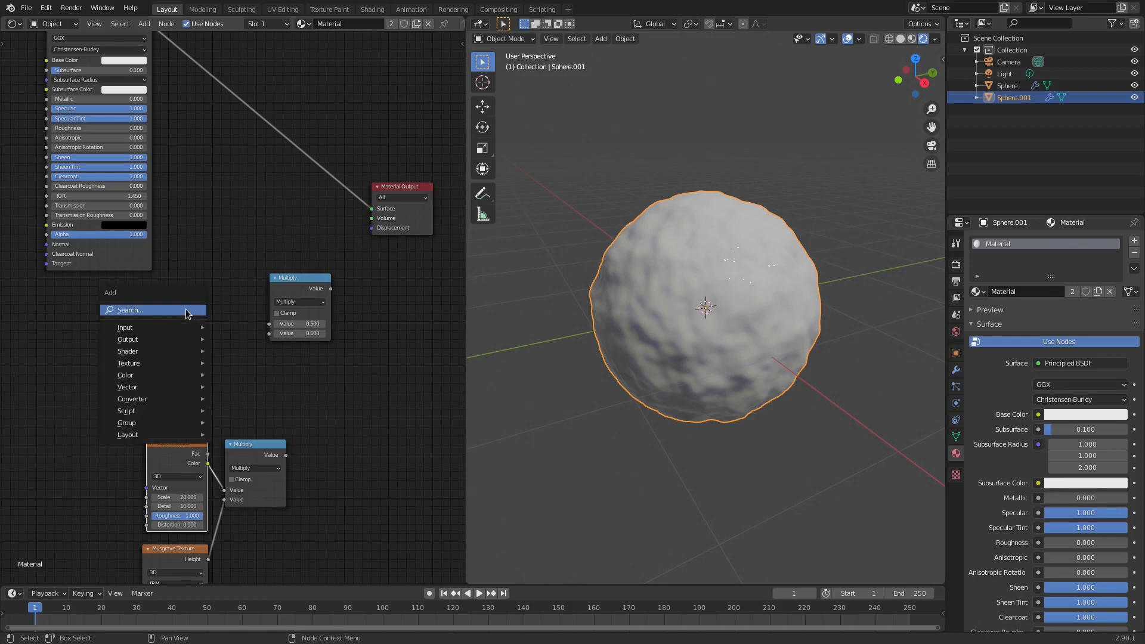
pyautogui.write('mat')
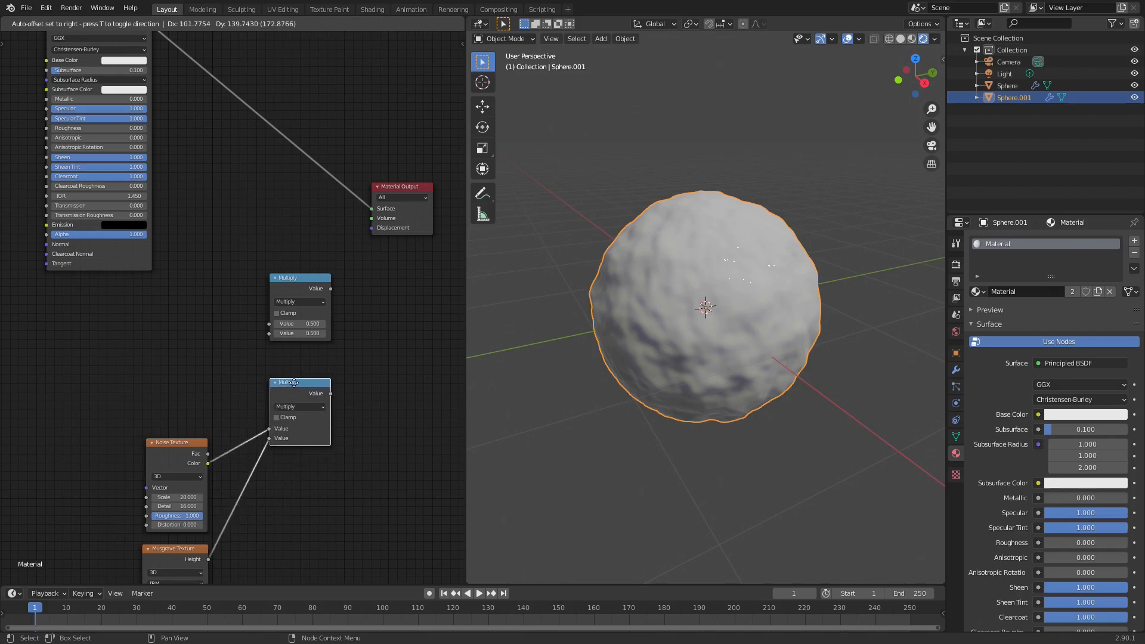
pyautogui.moveTo(292, 381); pyautogui.dragTo(260, 427)
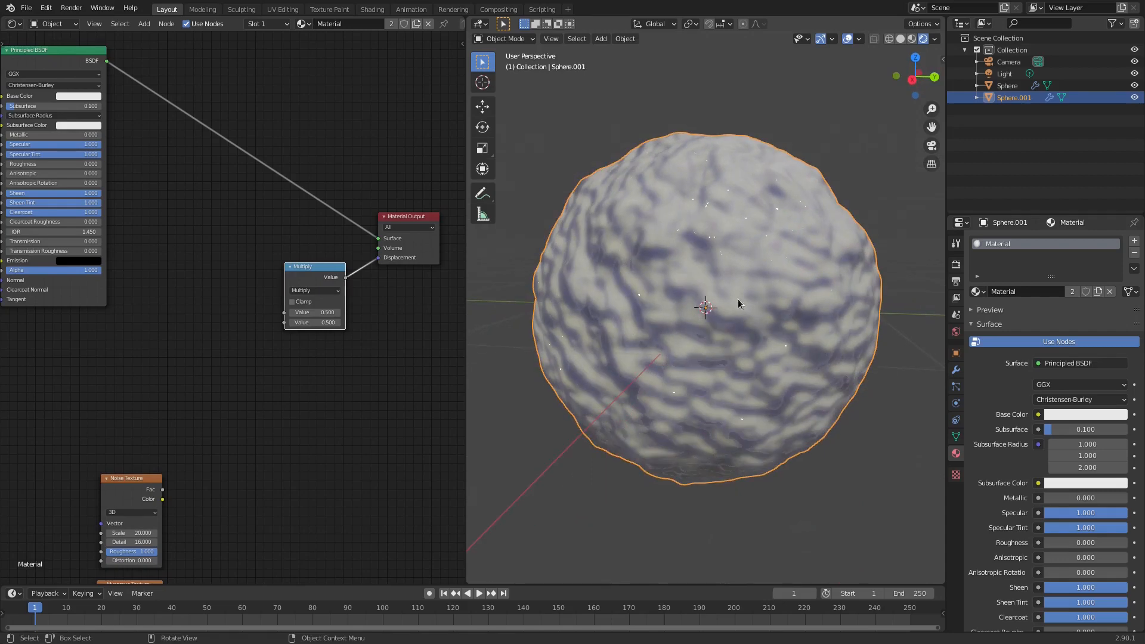
pyautogui.moveTo(738, 303); pyautogui.dragTo(781, 329)
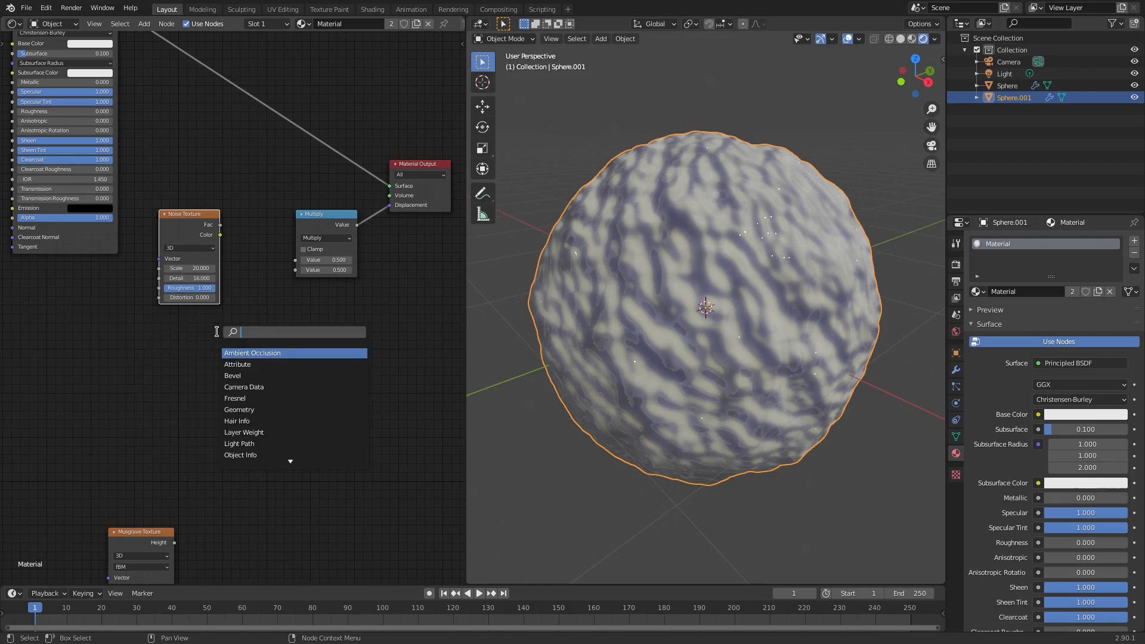
# Link the Noise Texture Fac output into the Multiply node's first Value socket
pyautogui.write('noise')
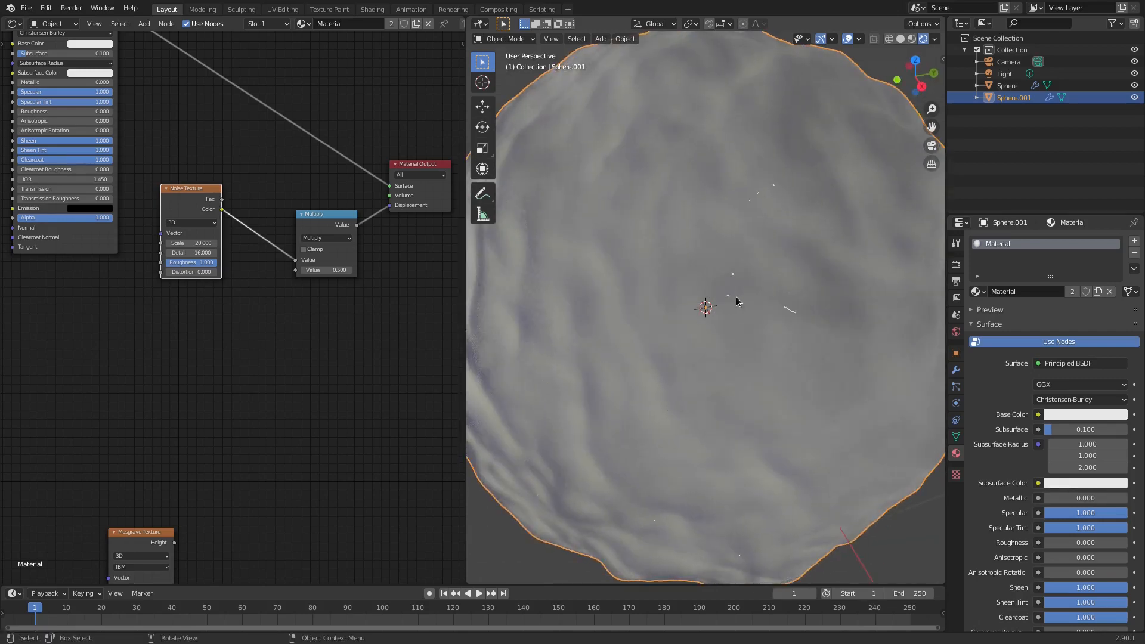
pyautogui.moveTo(635, 293)
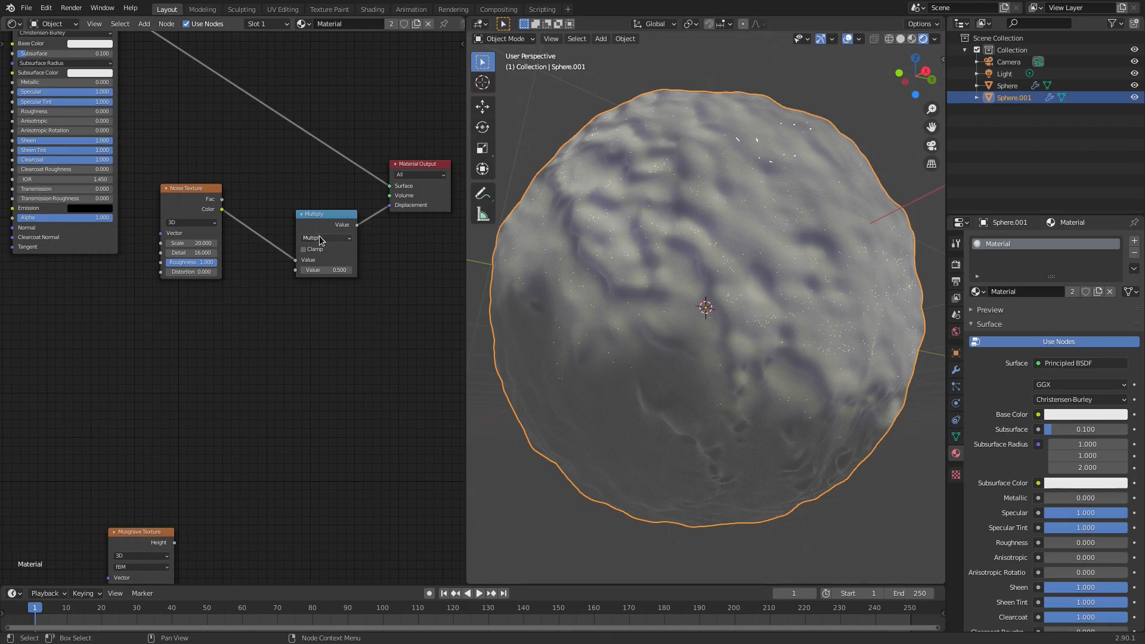
# Try Power, then set the math operation to Maximum and raise Musgrave beside Noise
pyautogui.click(326, 238)
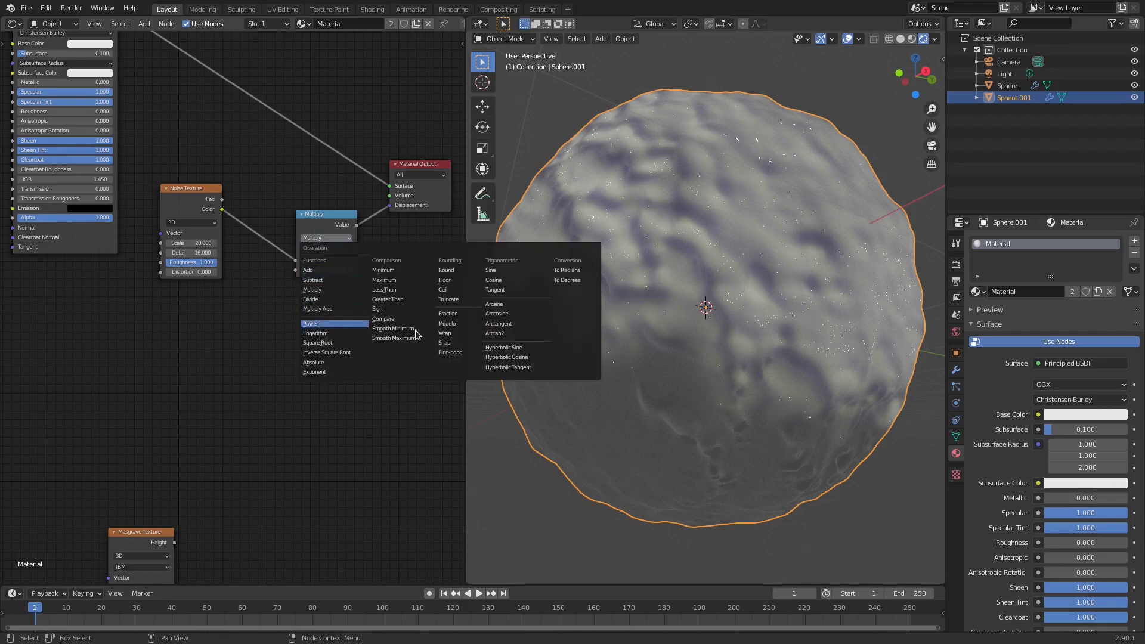
pyautogui.click(309, 323)
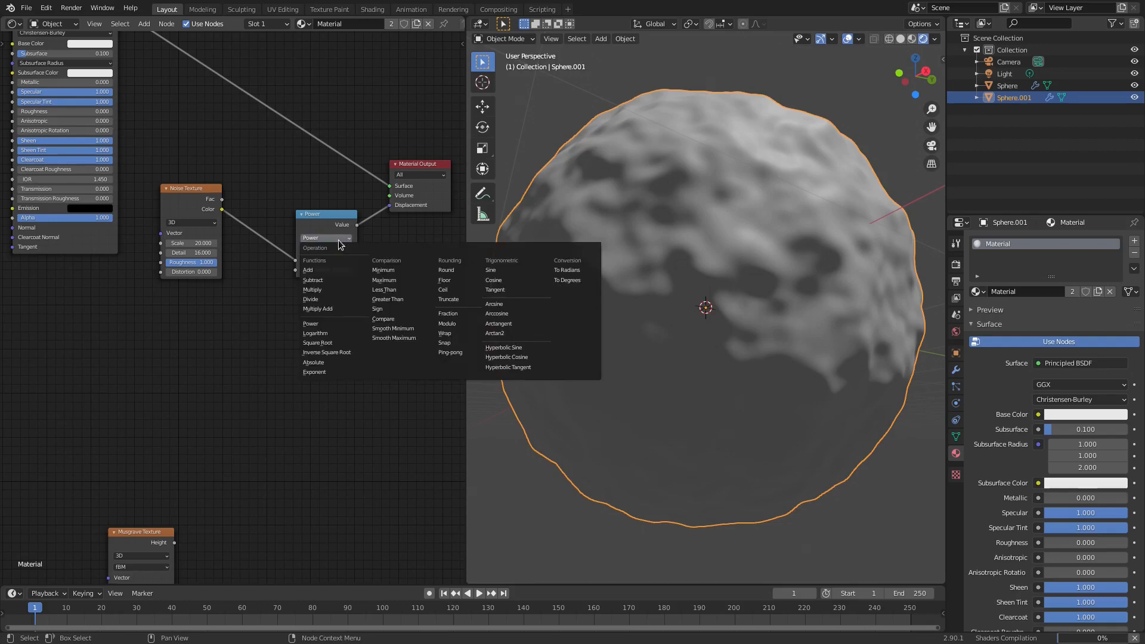
pyautogui.click(314, 372)
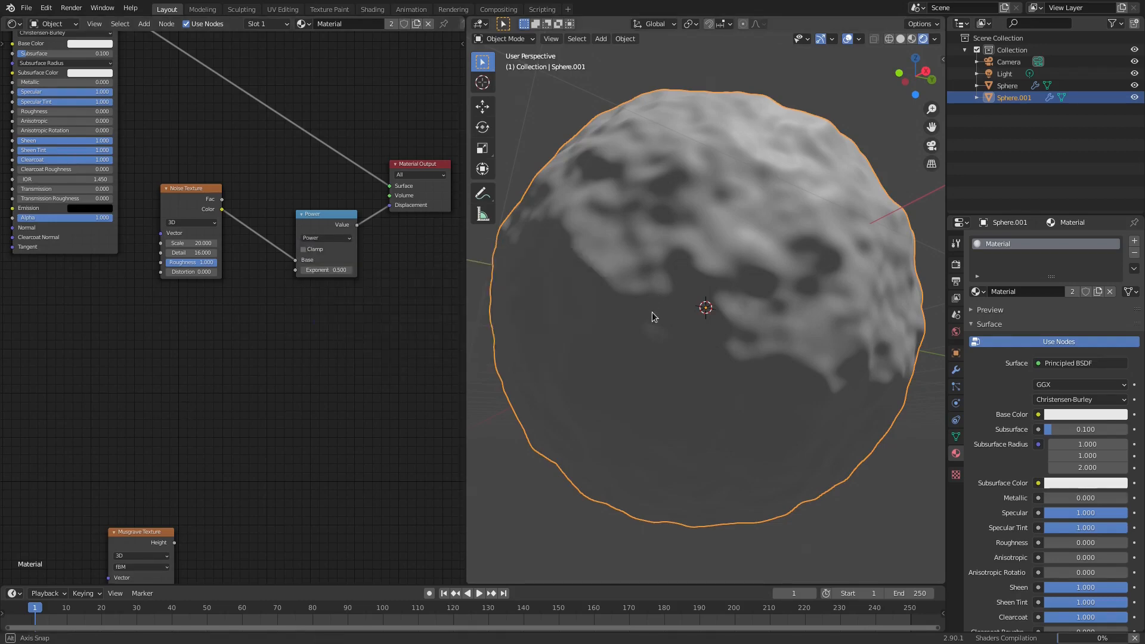
pyautogui.moveTo(654, 316); pyautogui.dragTo(438, 298)
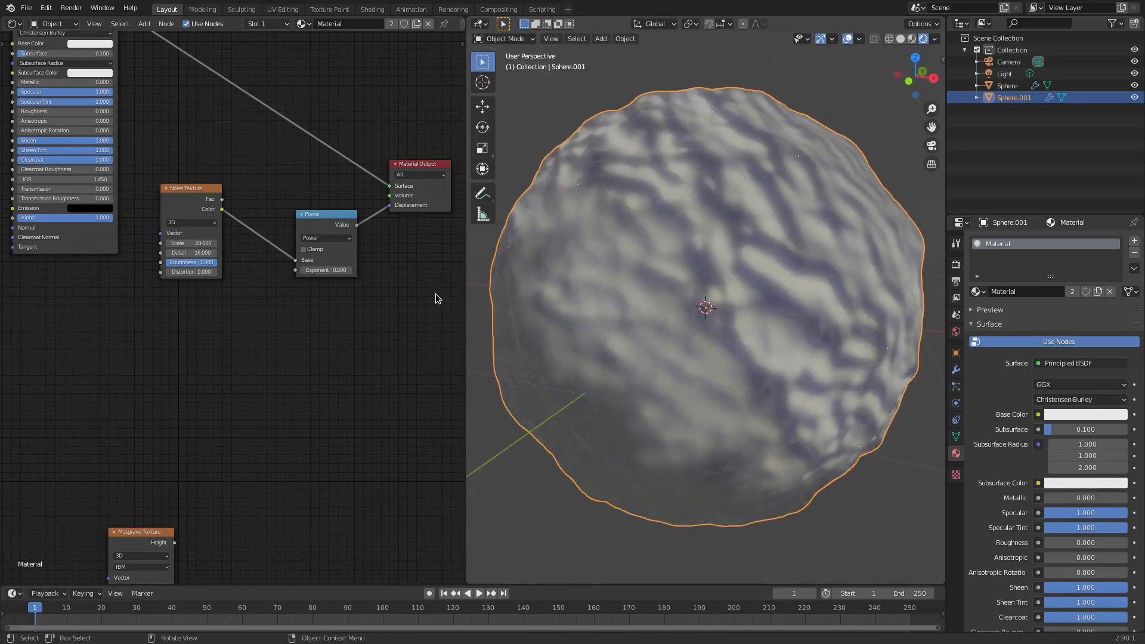
pyautogui.click(327, 238)
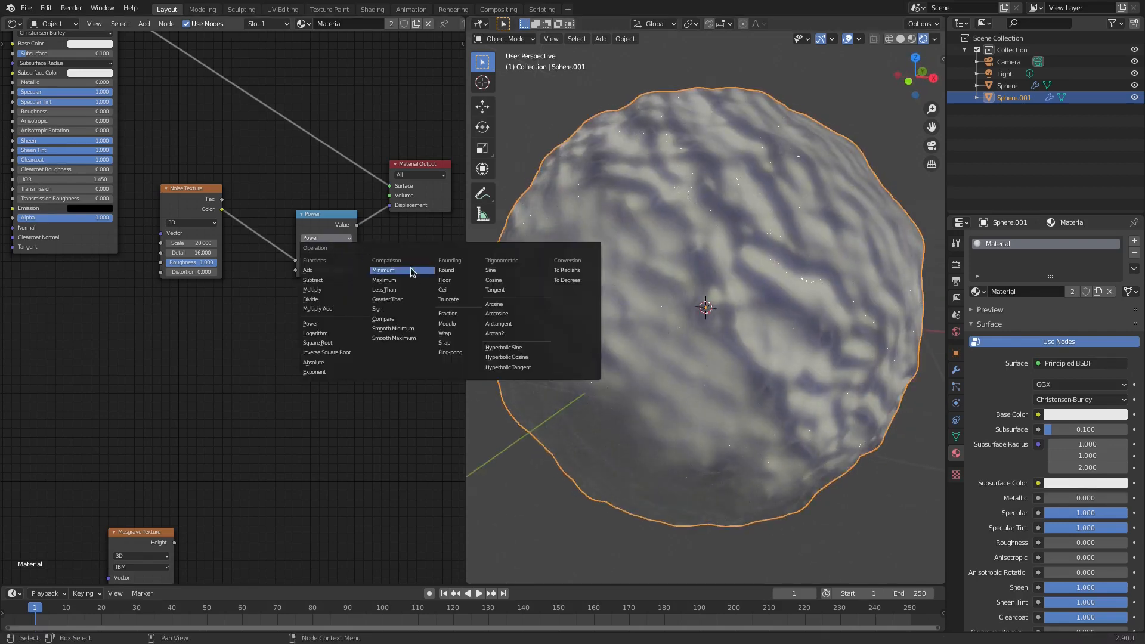
pyautogui.click(384, 280)
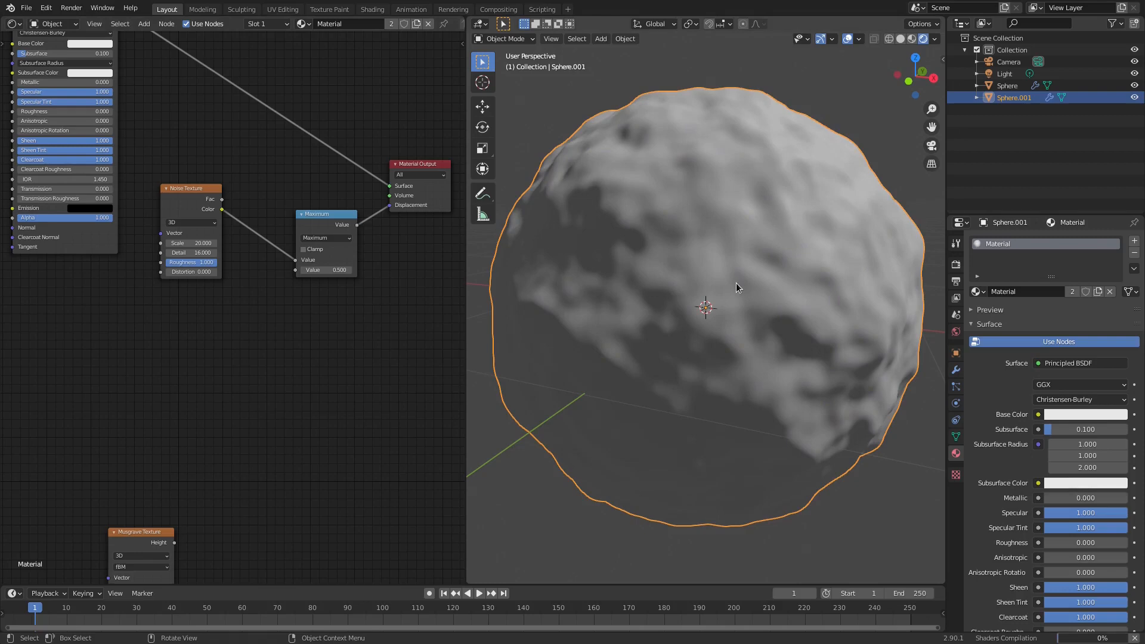
pyautogui.moveTo(473, 264)
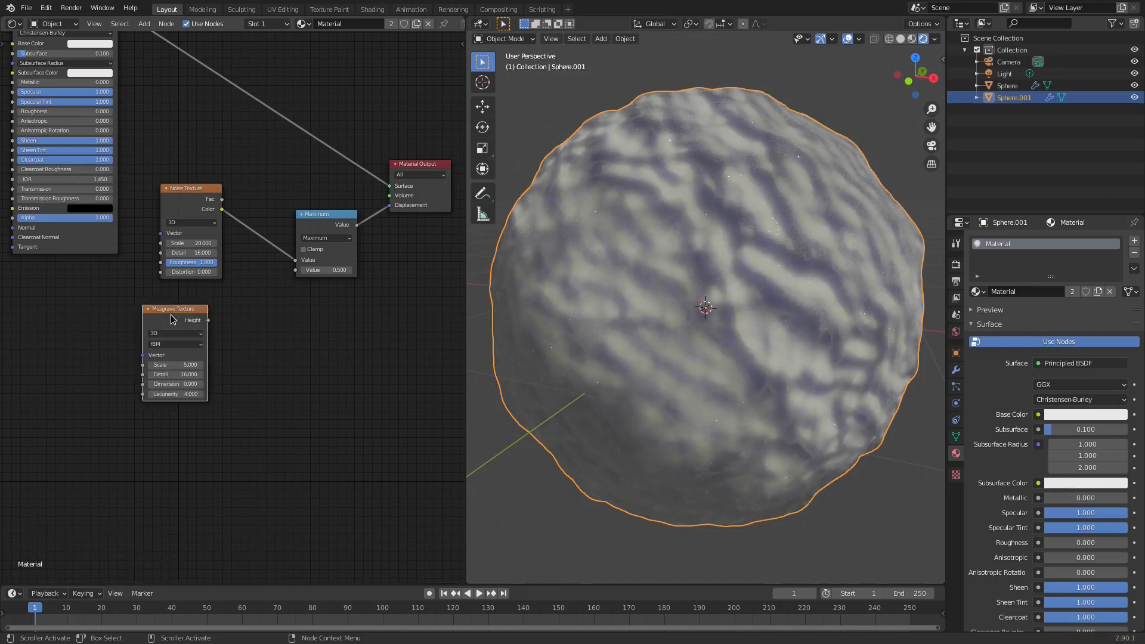
# Return the math node to Multiply, feed Musgrave Height into it, and set Musgrave scale 50
pyautogui.click(326, 237)
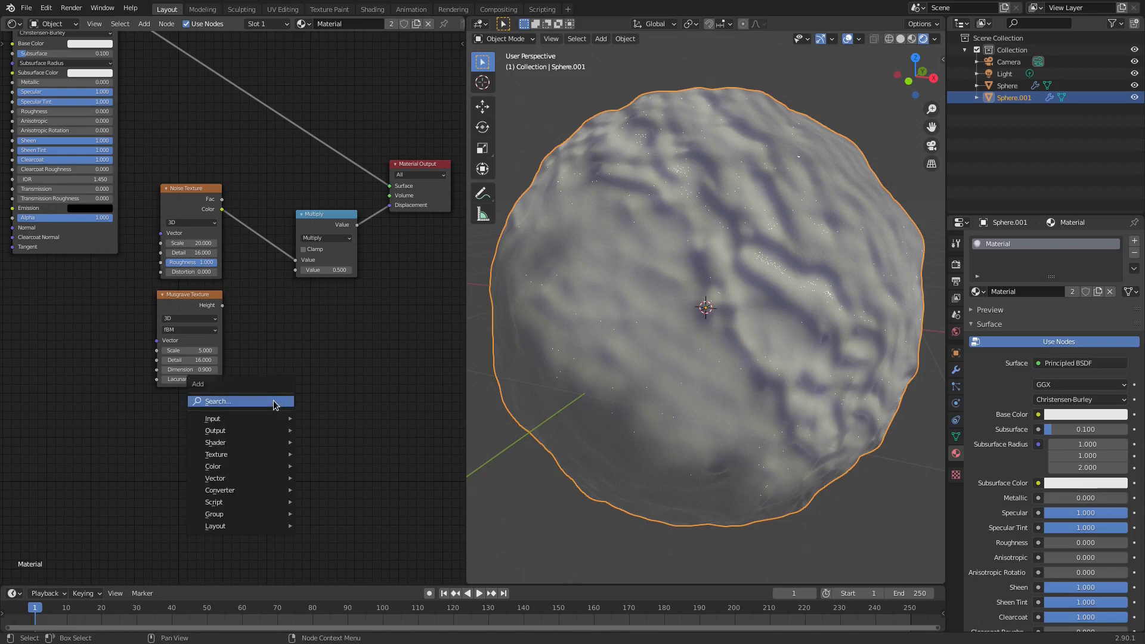
pyautogui.write('mu')
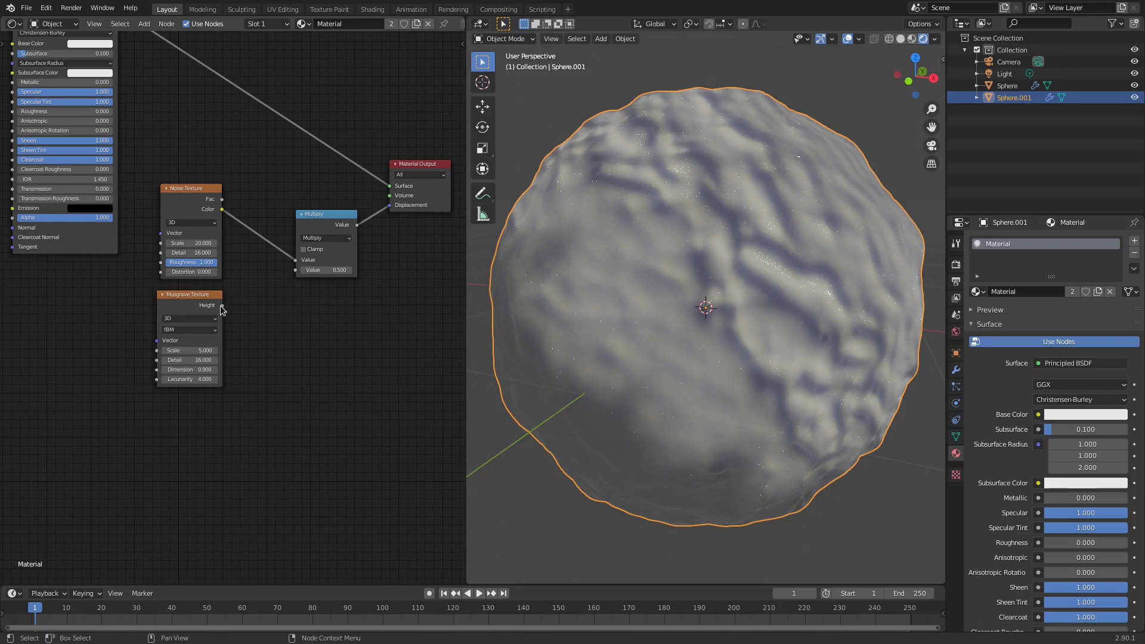
pyautogui.moveTo(221, 296); pyautogui.dragTo(295, 269)
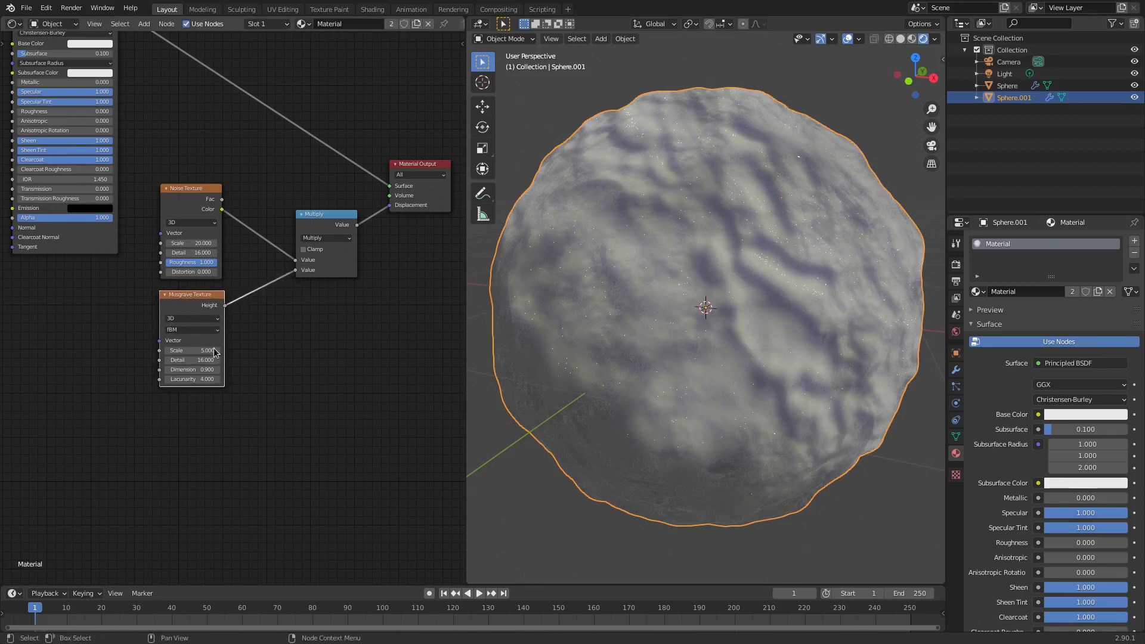
pyautogui.moveTo(192, 350); pyautogui.dragTo(211, 351)
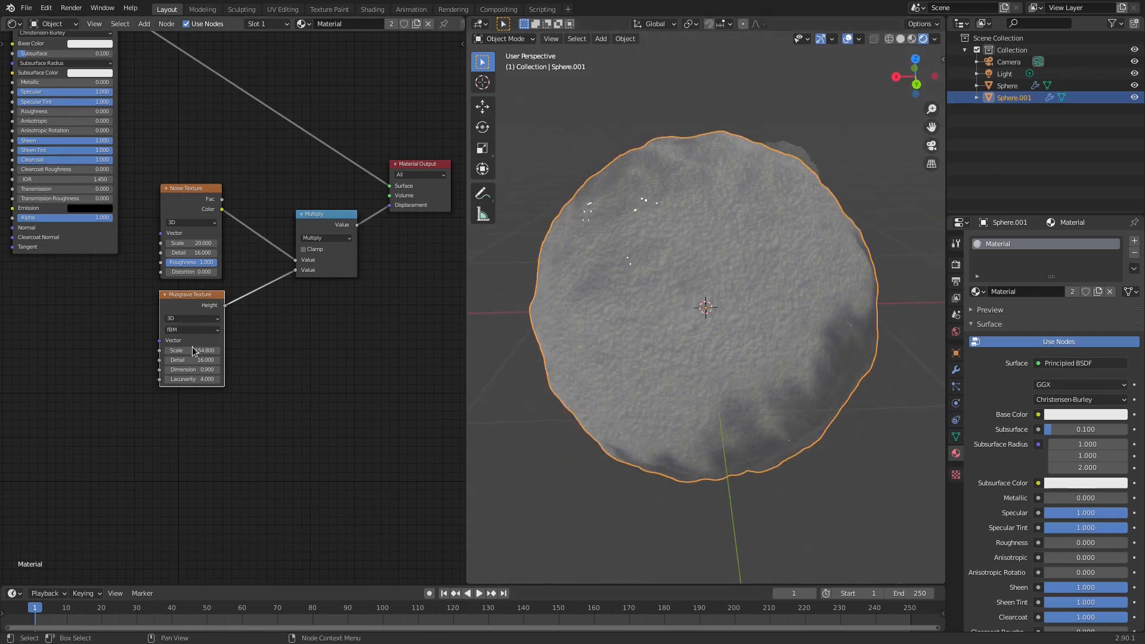
pyautogui.moveTo(205, 350); pyautogui.dragTo(192, 350)
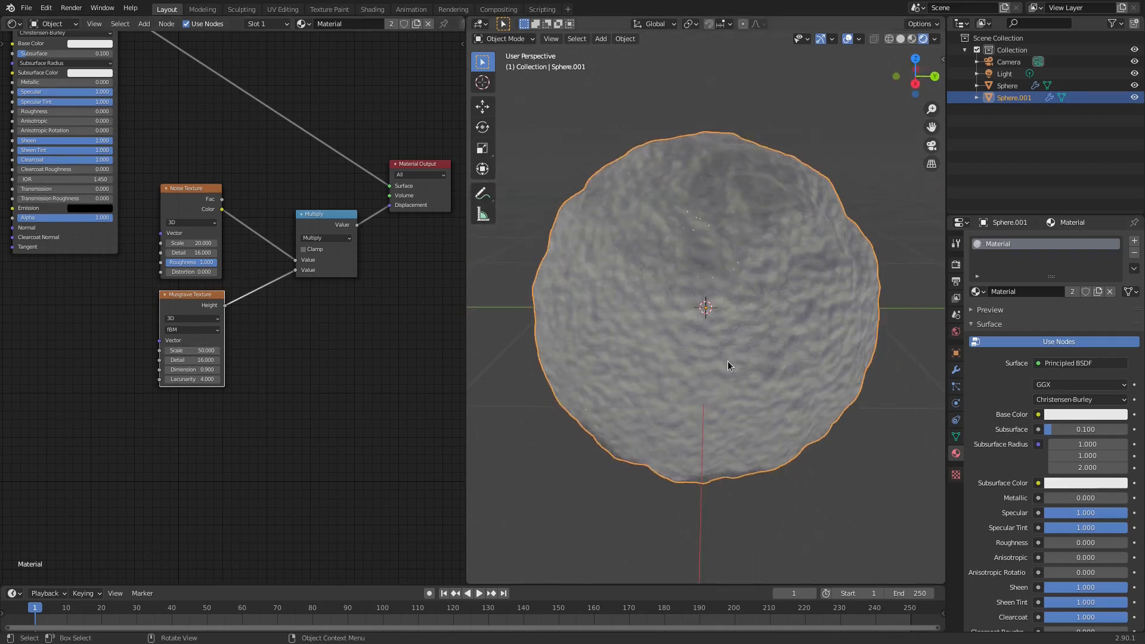
pyautogui.scroll(-3)
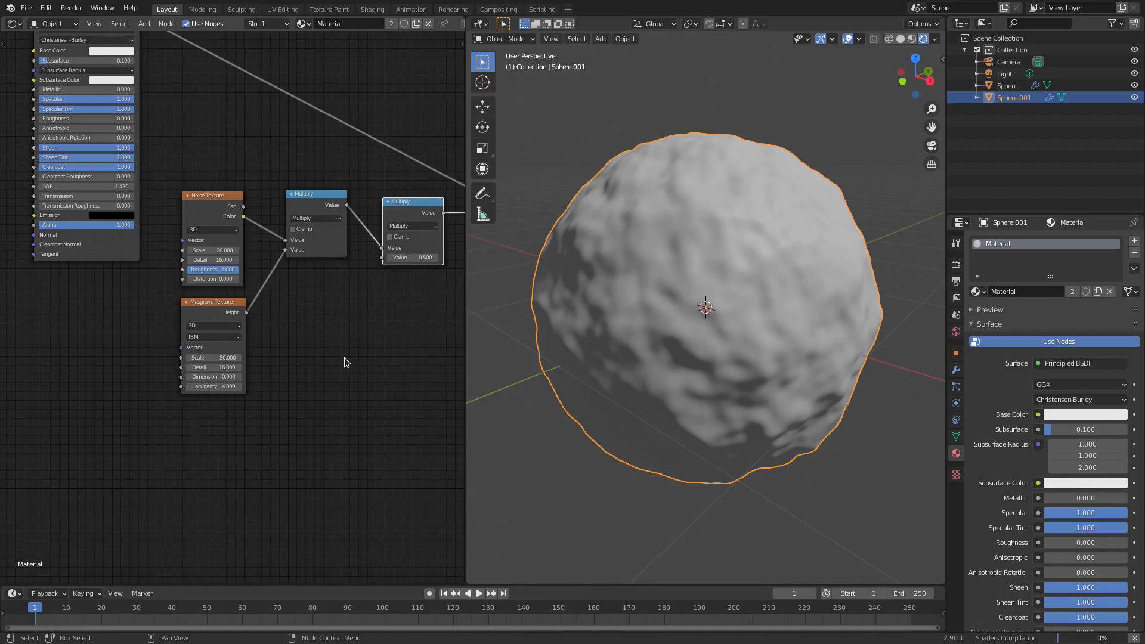
pyautogui.moveTo(361, 386)
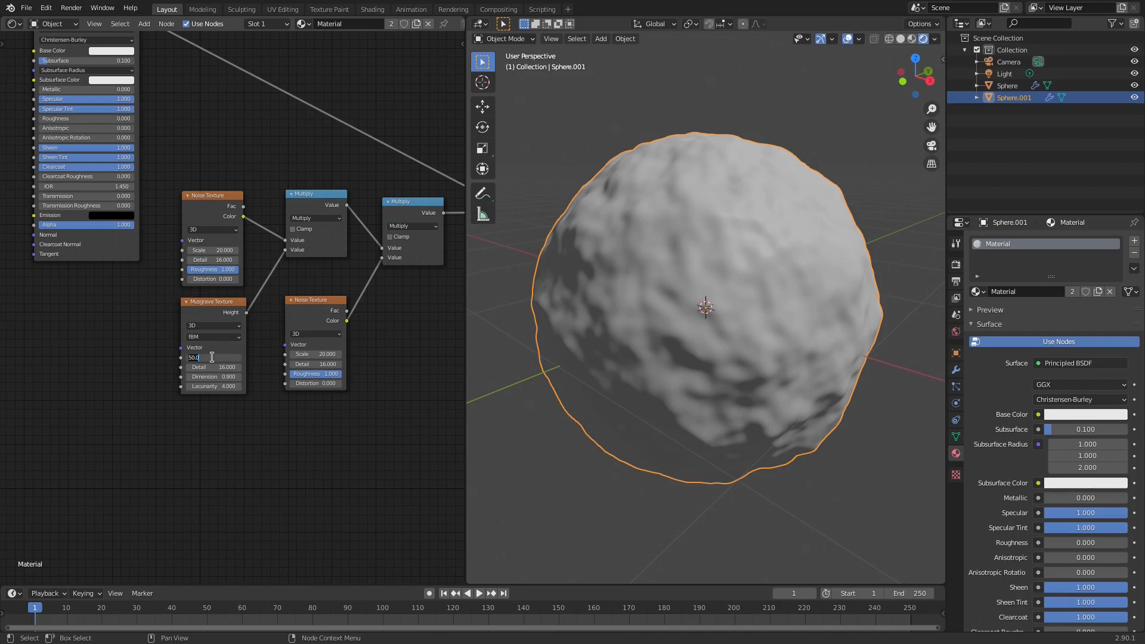
# Enter a value of 4 in the new Multiply and Noise Texture chain
pyautogui.write('4')
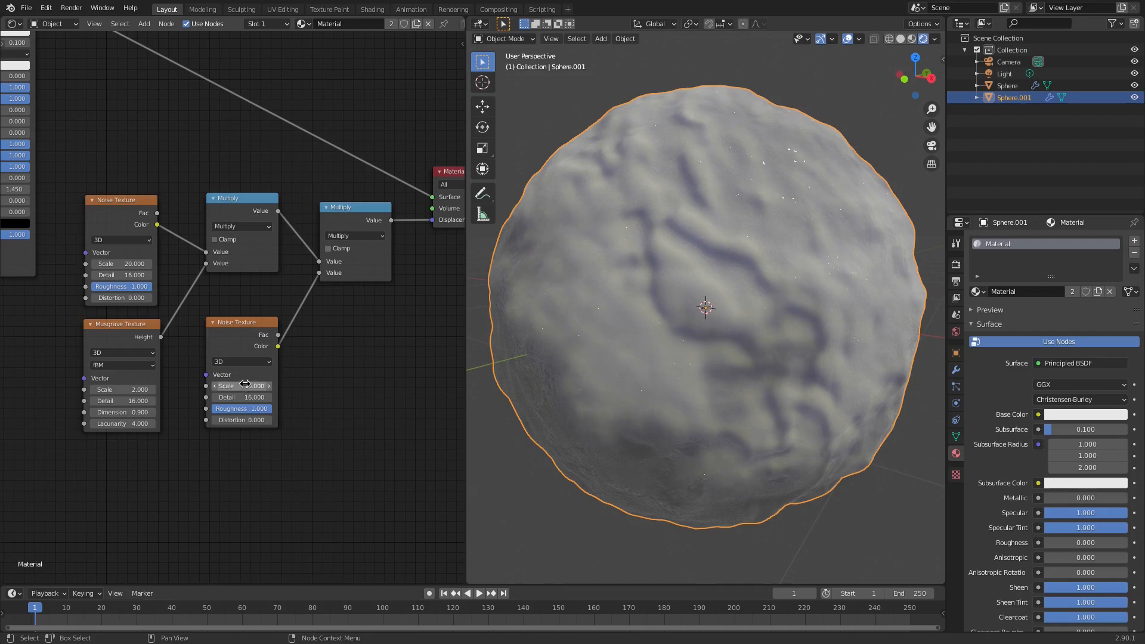
# Set second Noise scale 10, Musgrave scale 5, dimension back to 0.9, lacunarity 2
pyautogui.moveTo(241, 386); pyautogui.dragTo(219, 386)
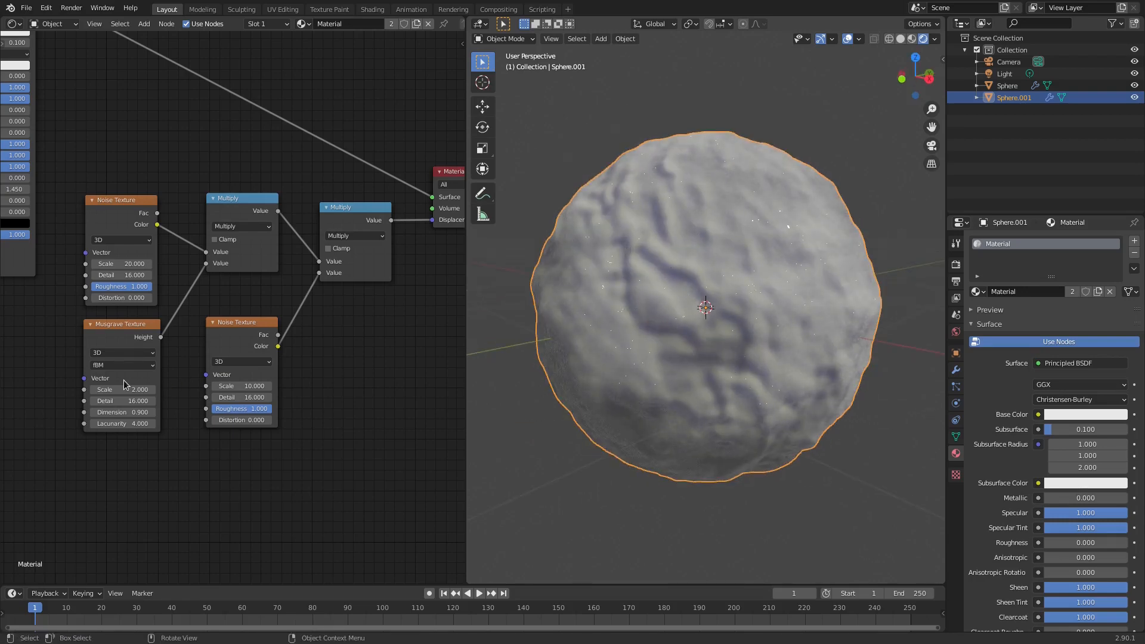
pyautogui.moveTo(131, 390); pyautogui.dragTo(128, 390)
pyautogui.write('5.000')
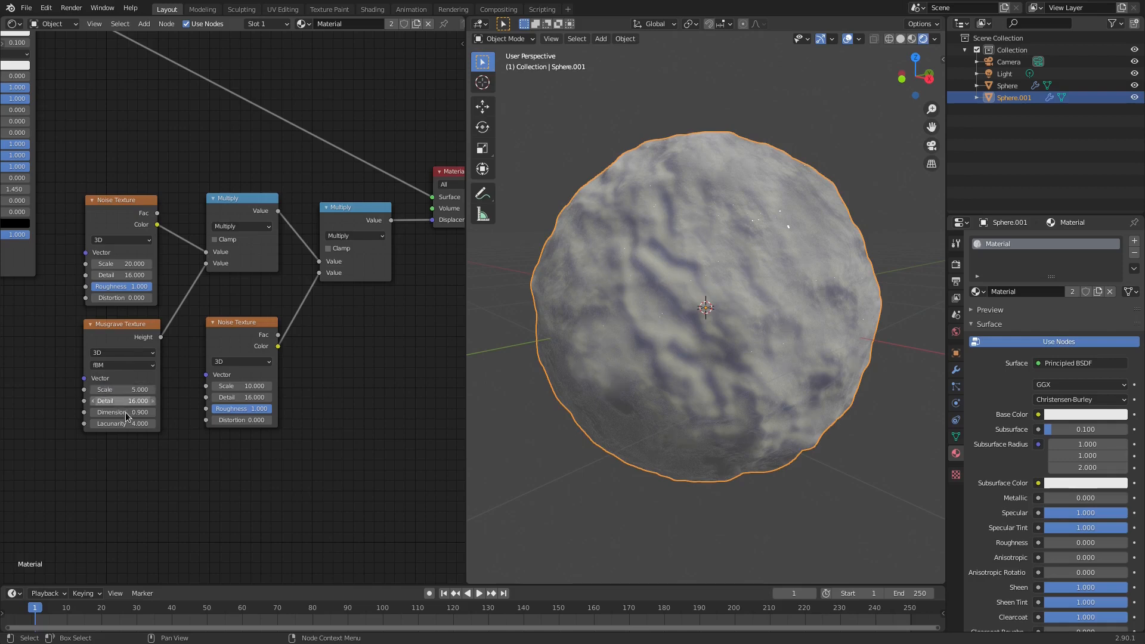
pyautogui.moveTo(110, 412); pyautogui.dragTo(146, 412)
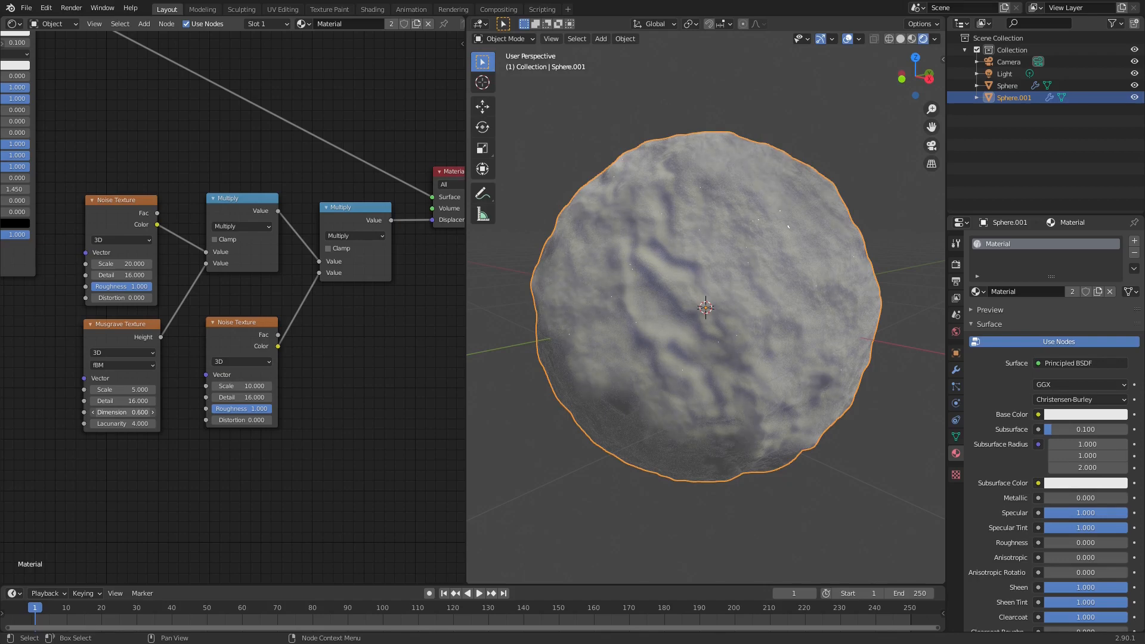
pyautogui.click(125, 411)
pyautogui.write('0.900')
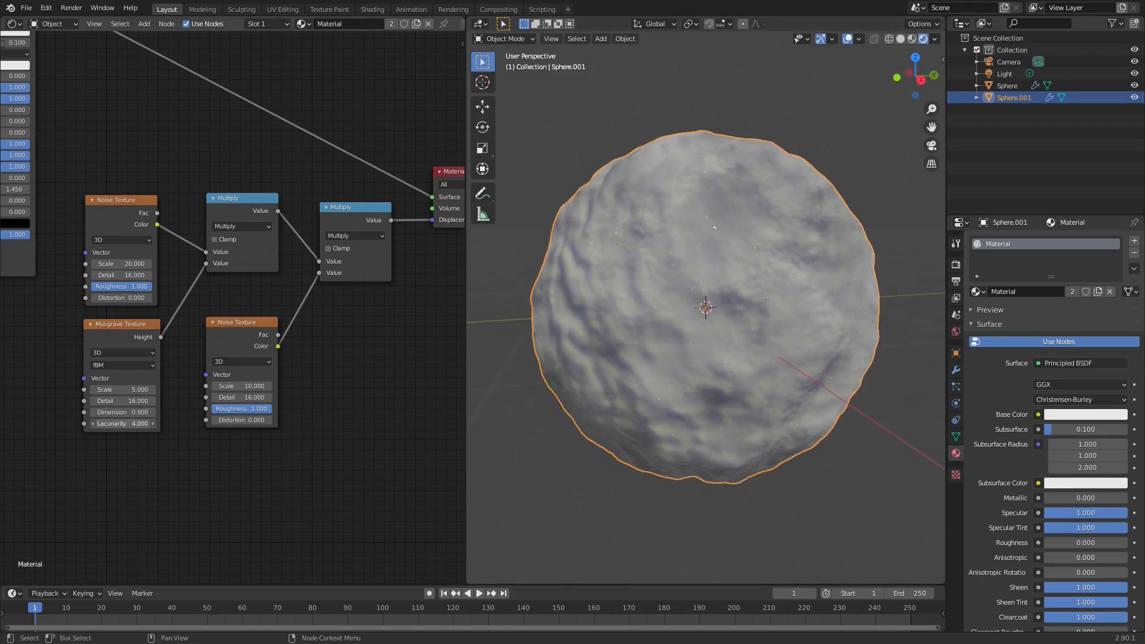
pyautogui.click(122, 424)
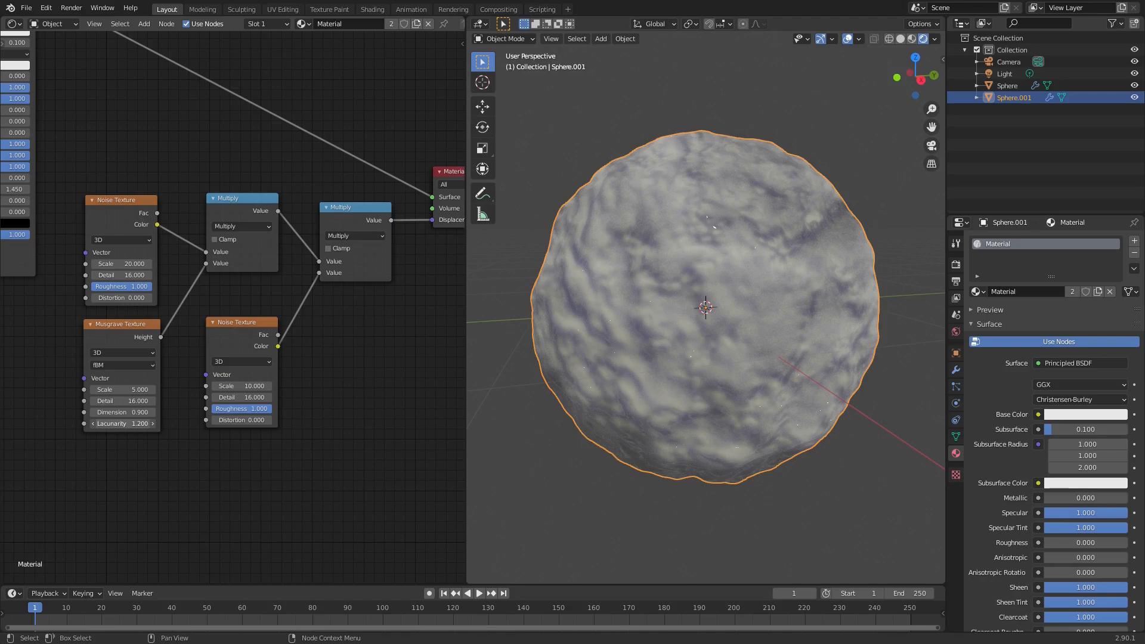
pyautogui.click(120, 424)
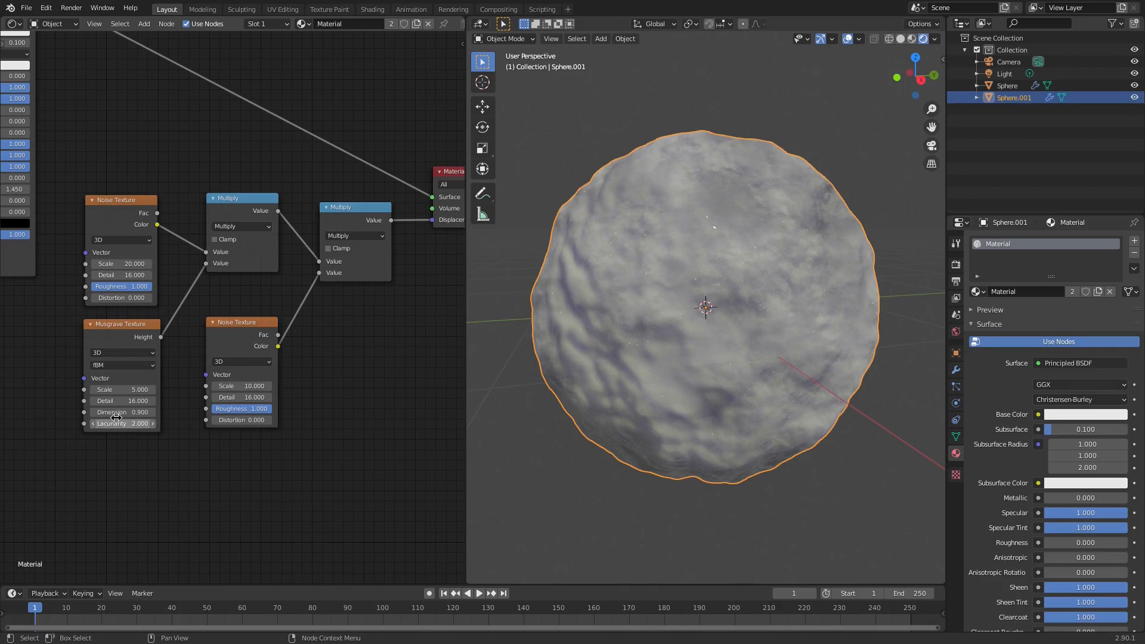
pyautogui.doubleClick(120, 424)
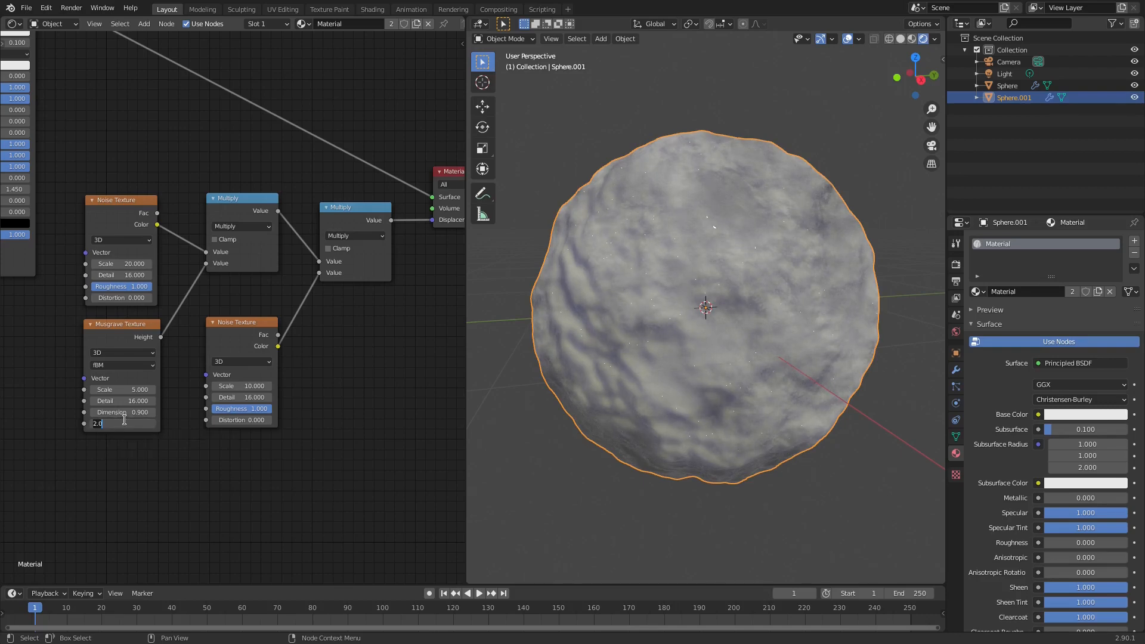